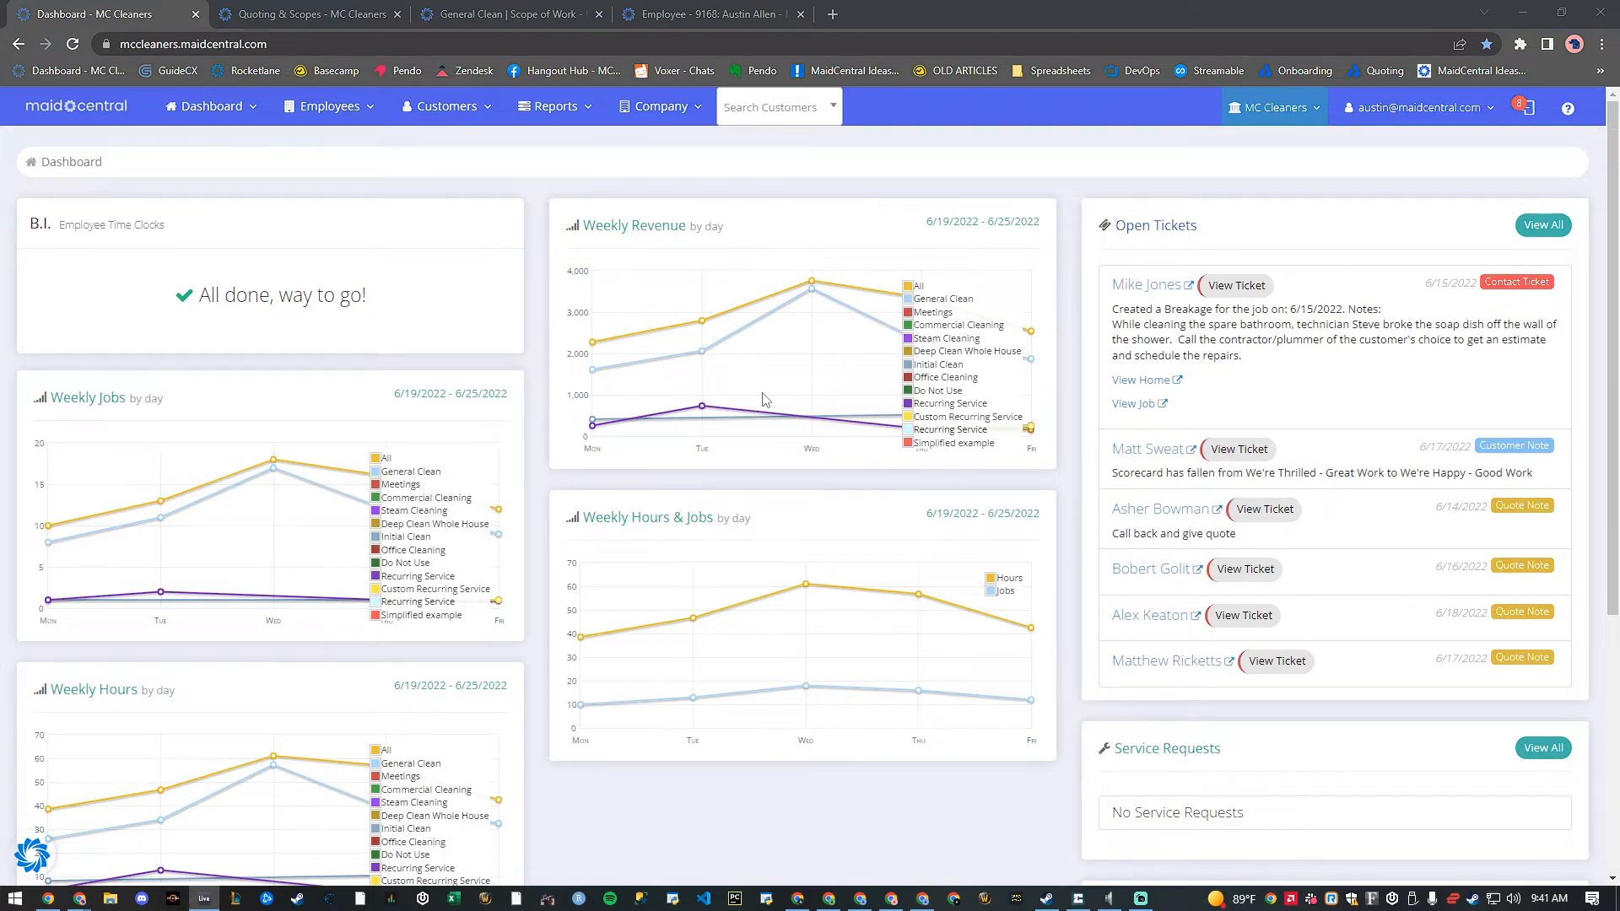
pyautogui.moveTo(764, 388)
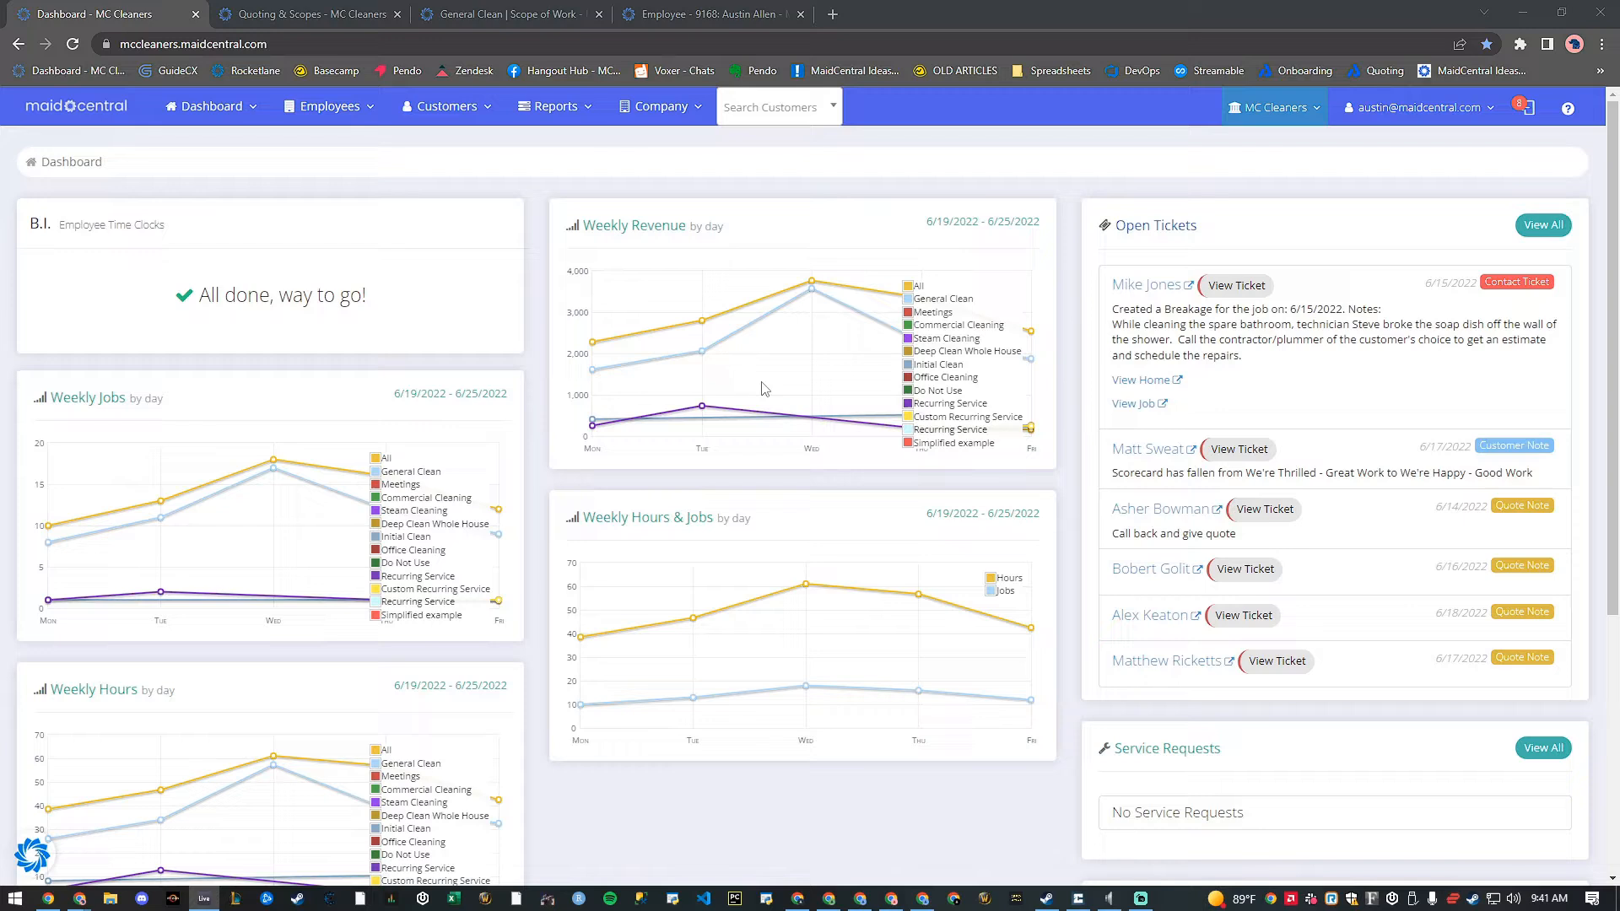
pyautogui.moveTo(725, 241)
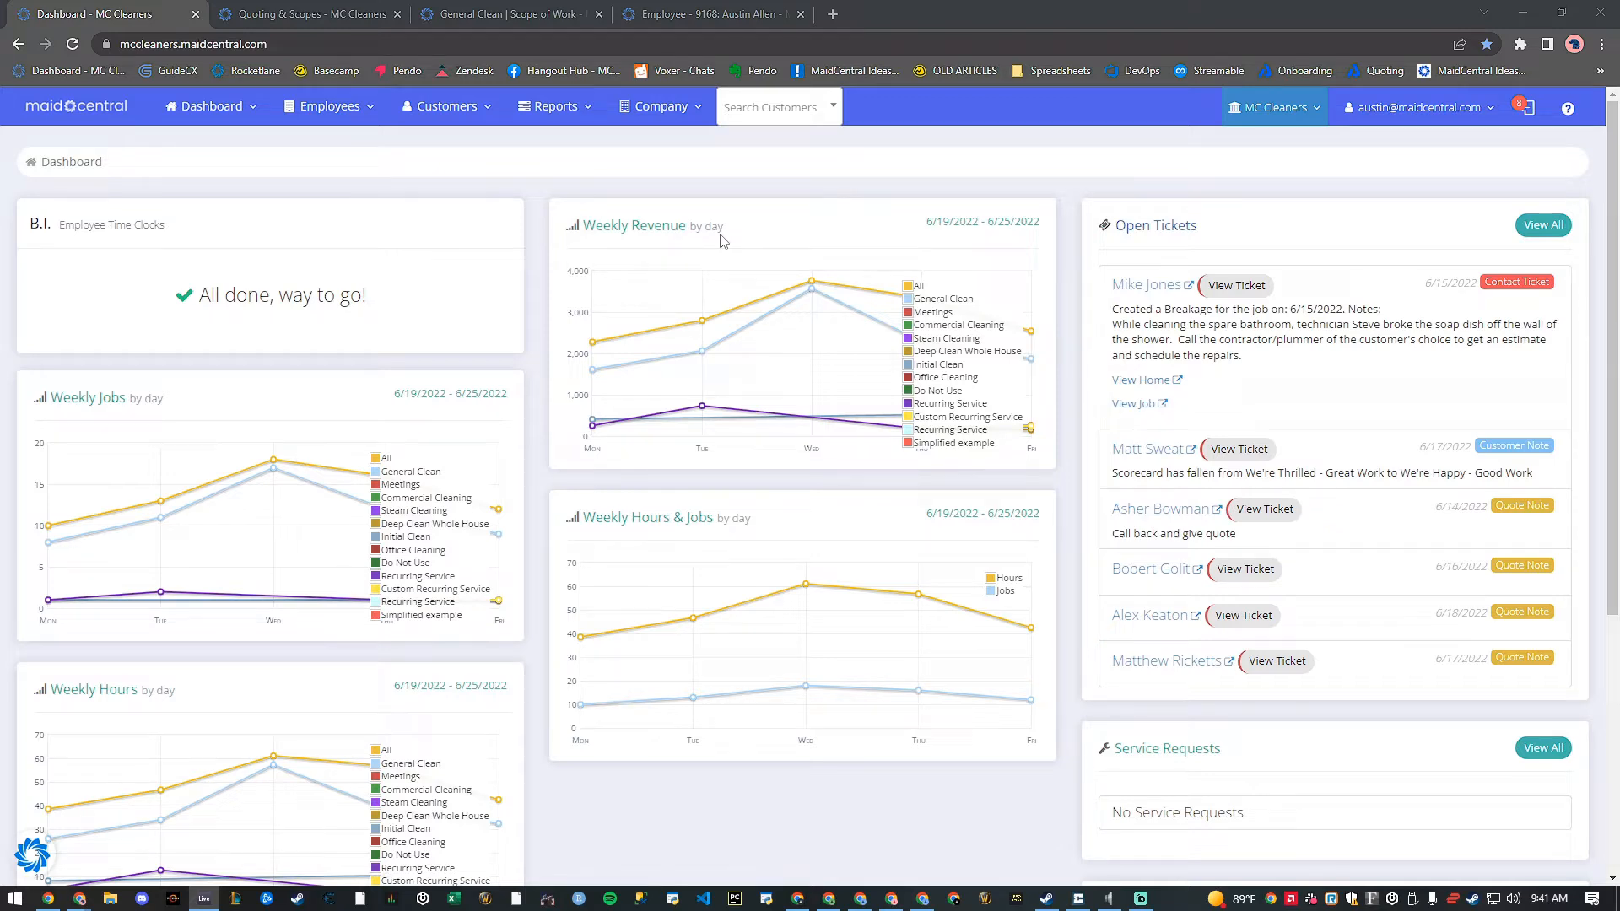
# Step: Go to Quoting & Scopes from the Company menu's Other settings
pyautogui.click(660, 106)
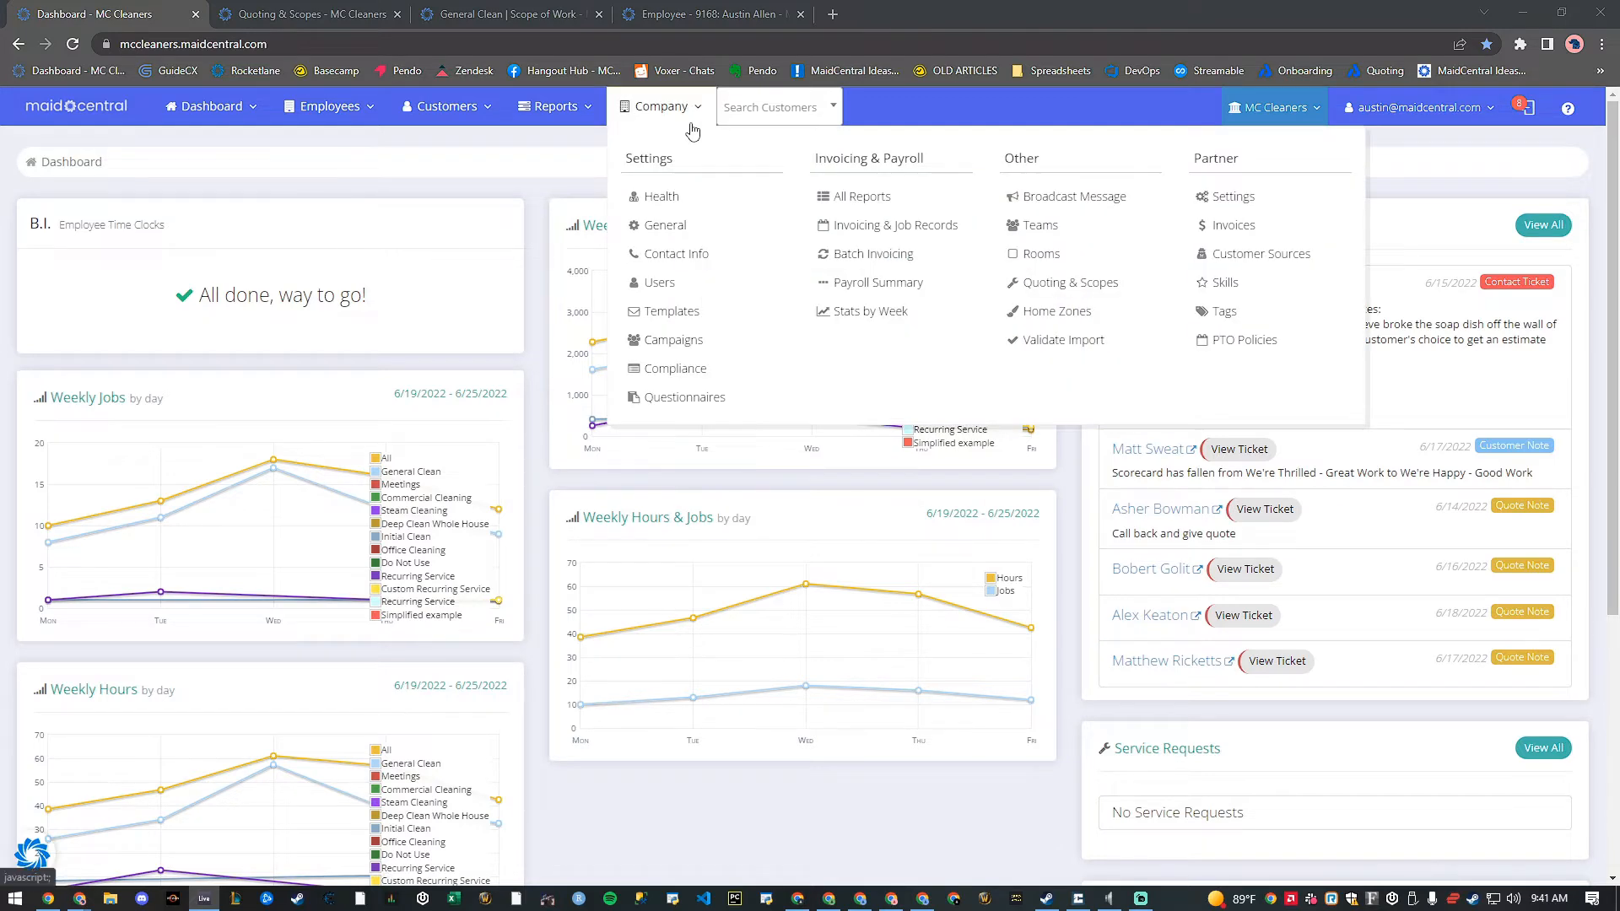
pyautogui.moveTo(675, 204)
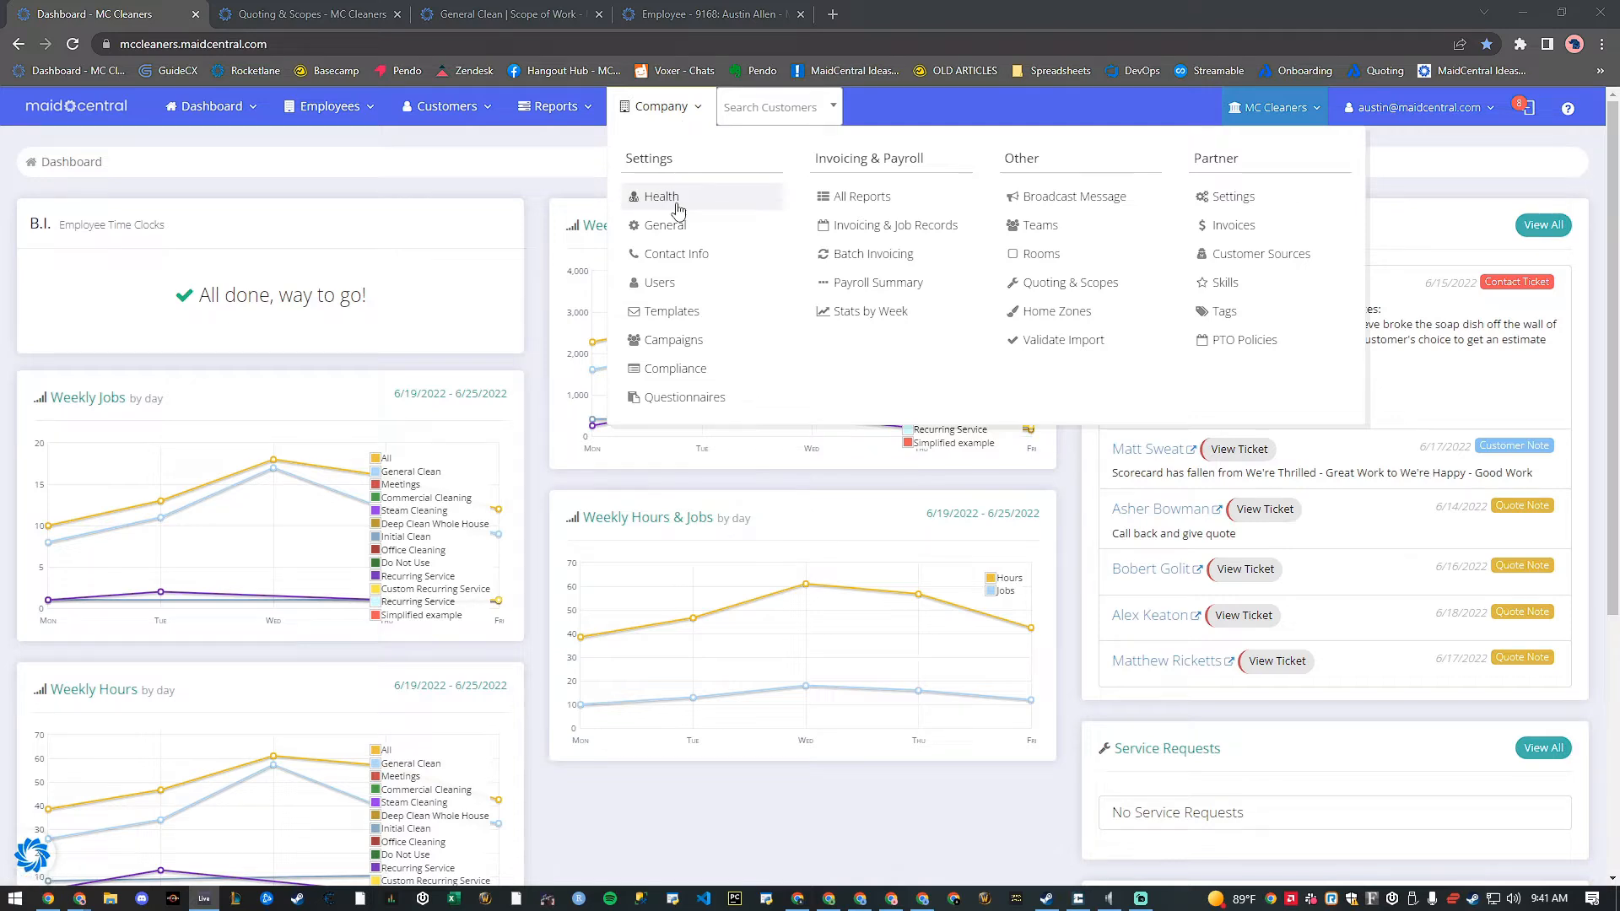
pyautogui.moveTo(1031, 286)
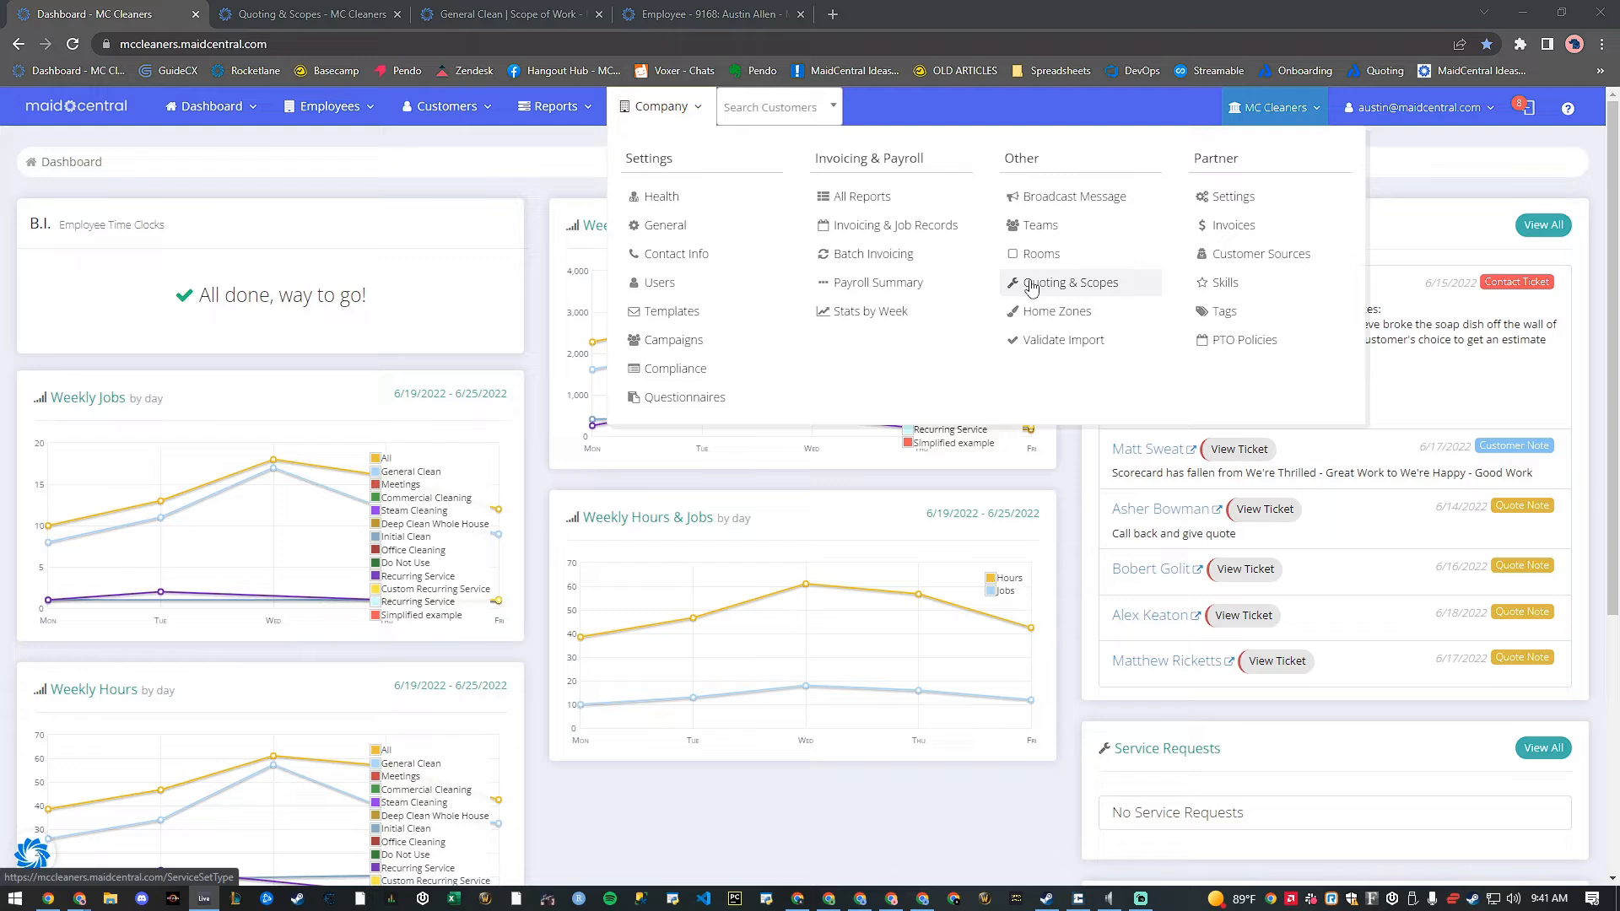
pyautogui.moveTo(1090, 290)
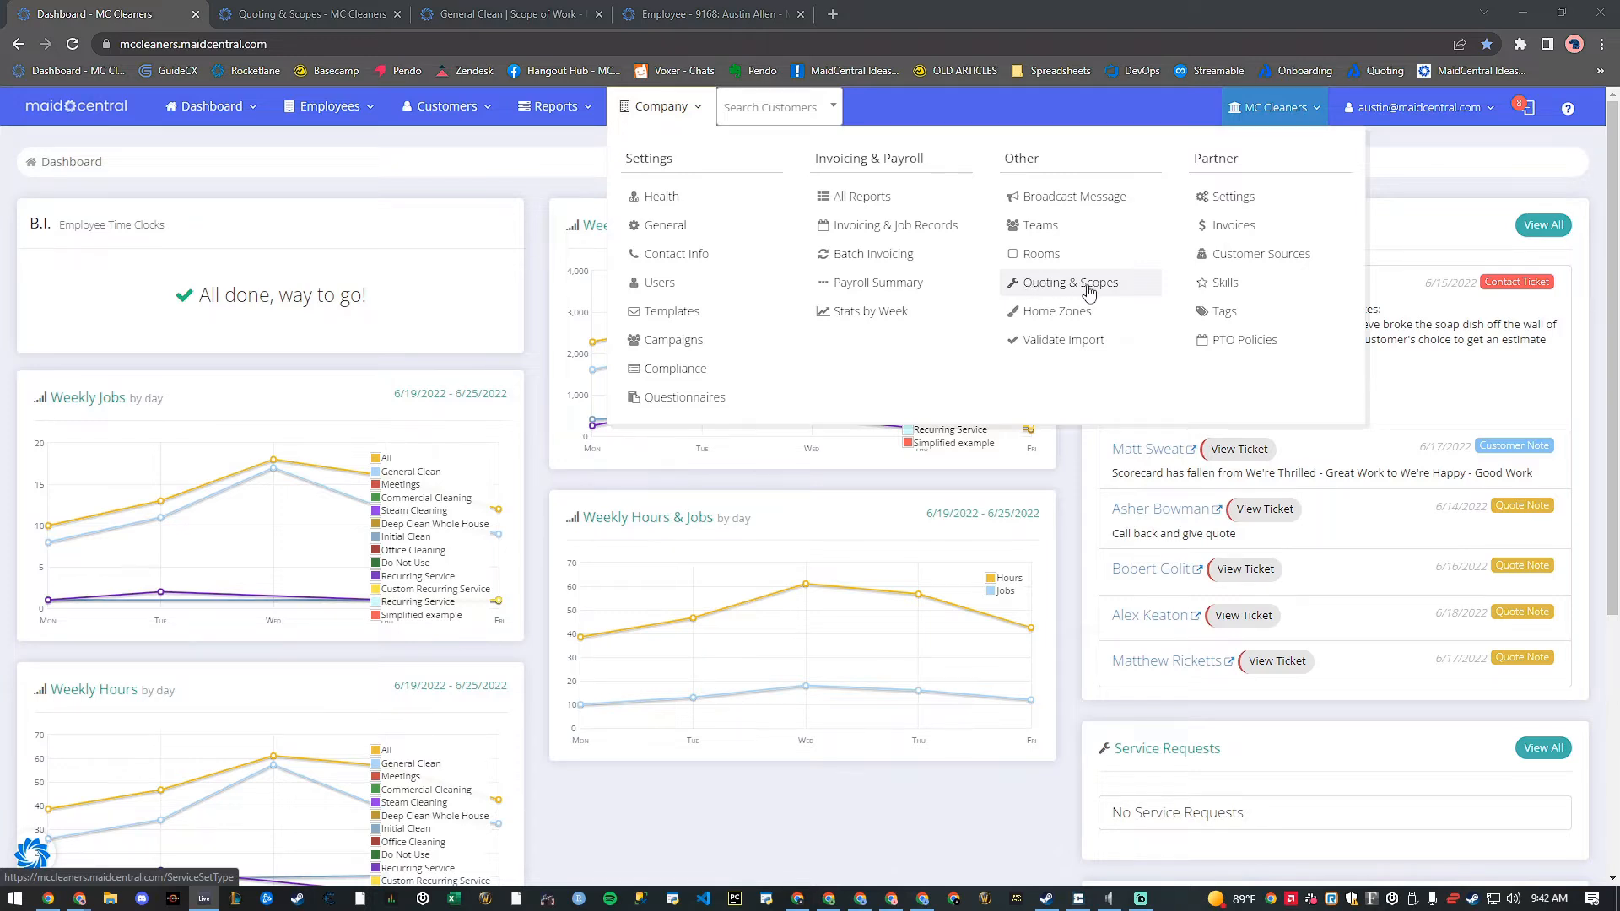
pyautogui.moveTo(1063, 287)
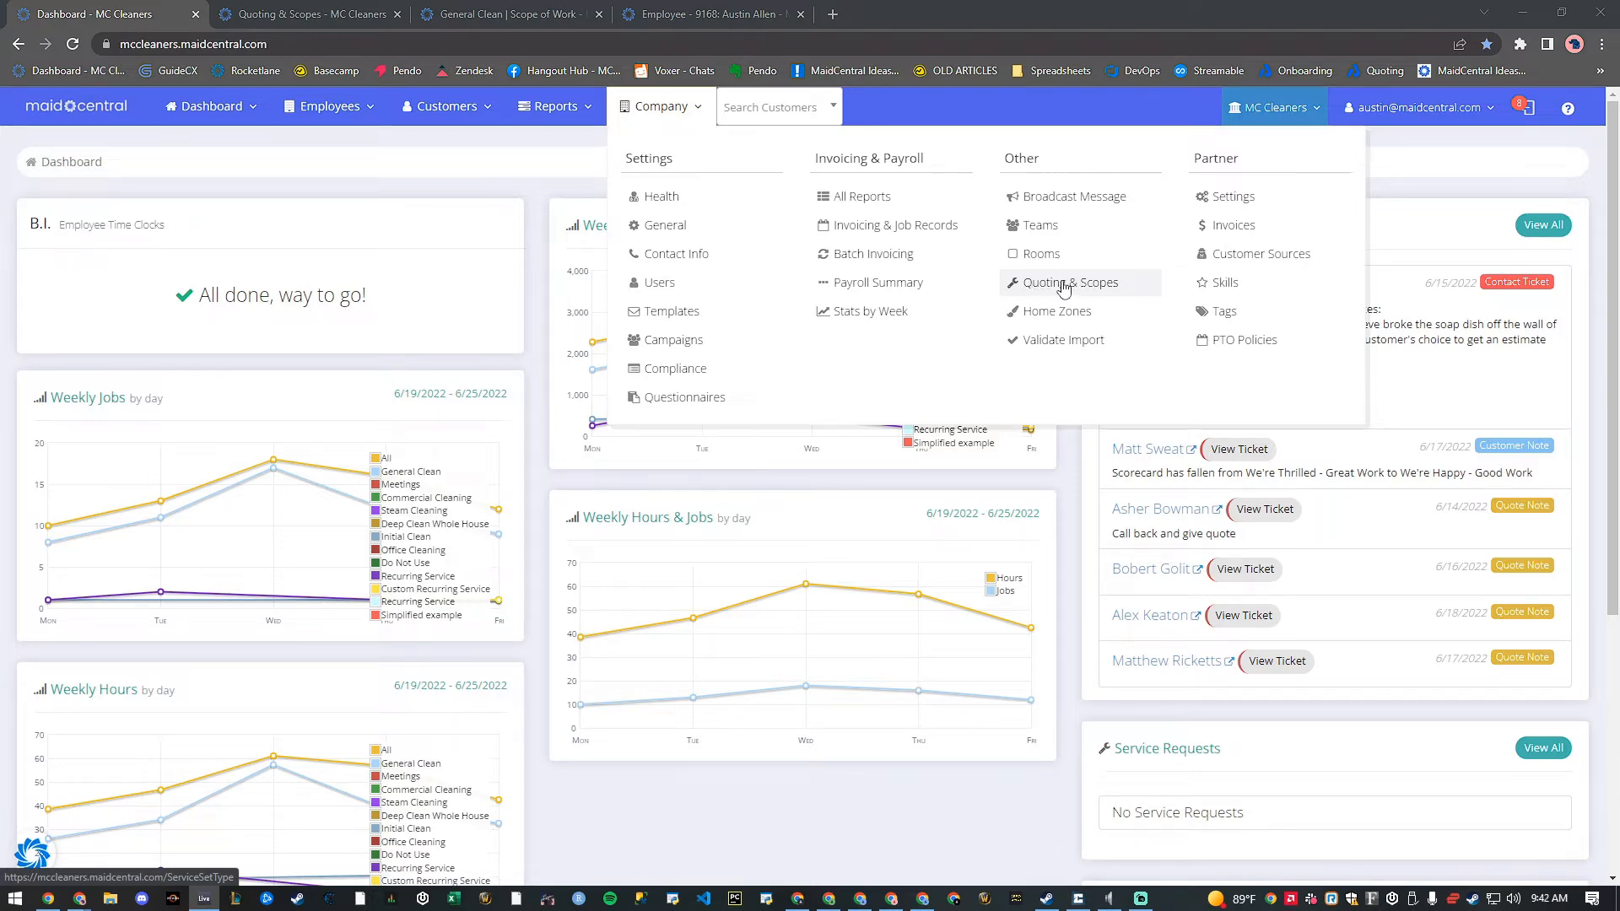
pyautogui.moveTo(1087, 290)
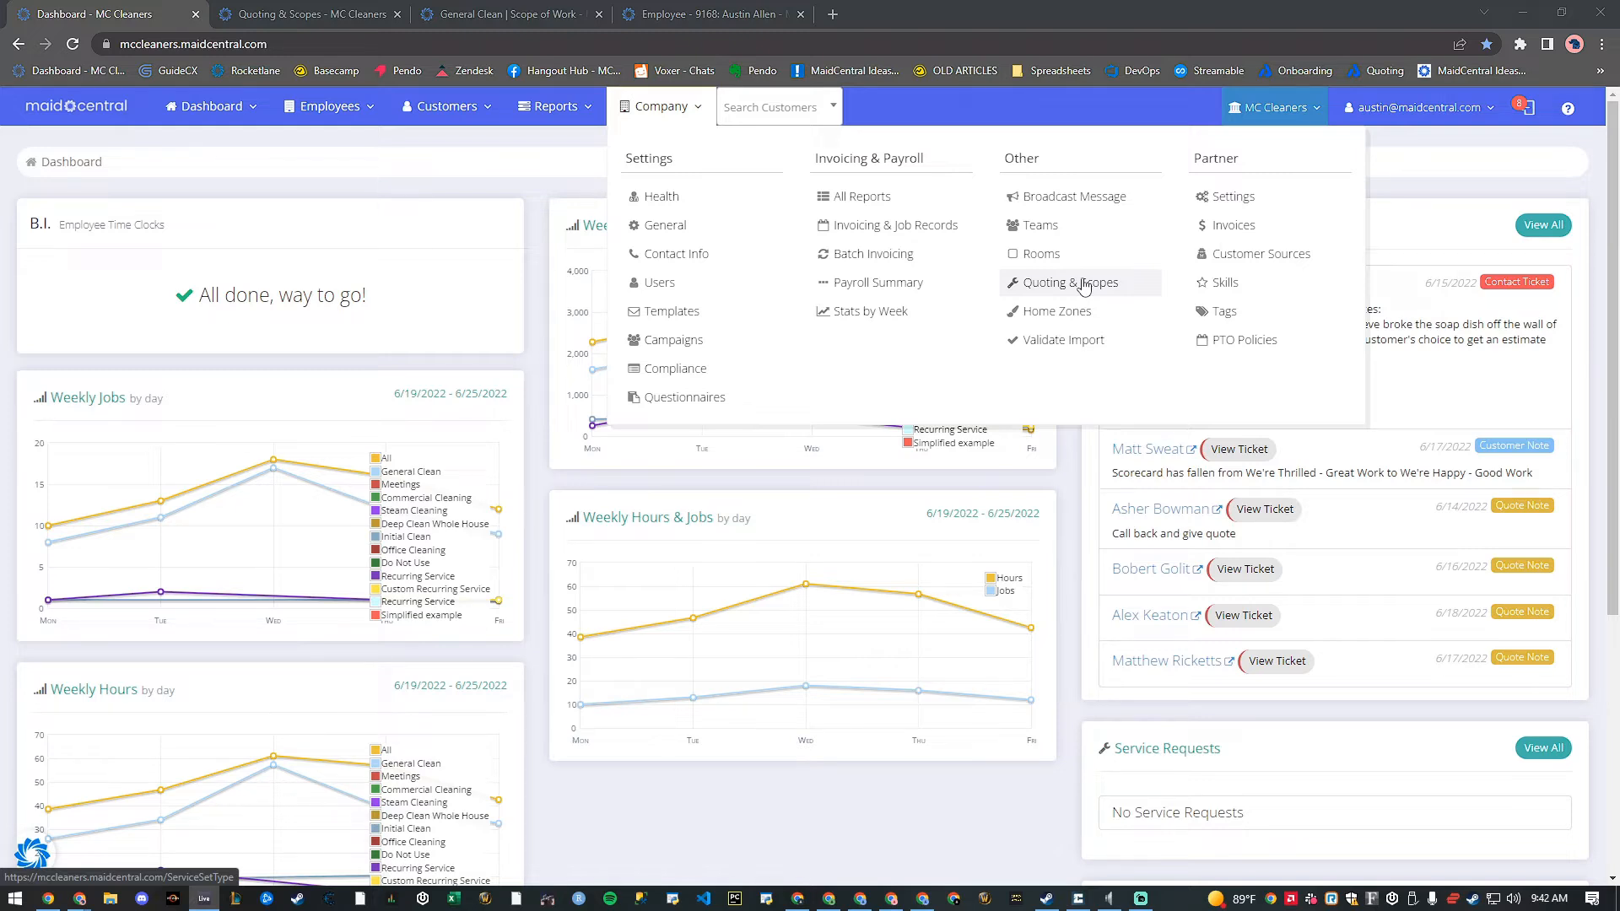
pyautogui.moveTo(1080, 287)
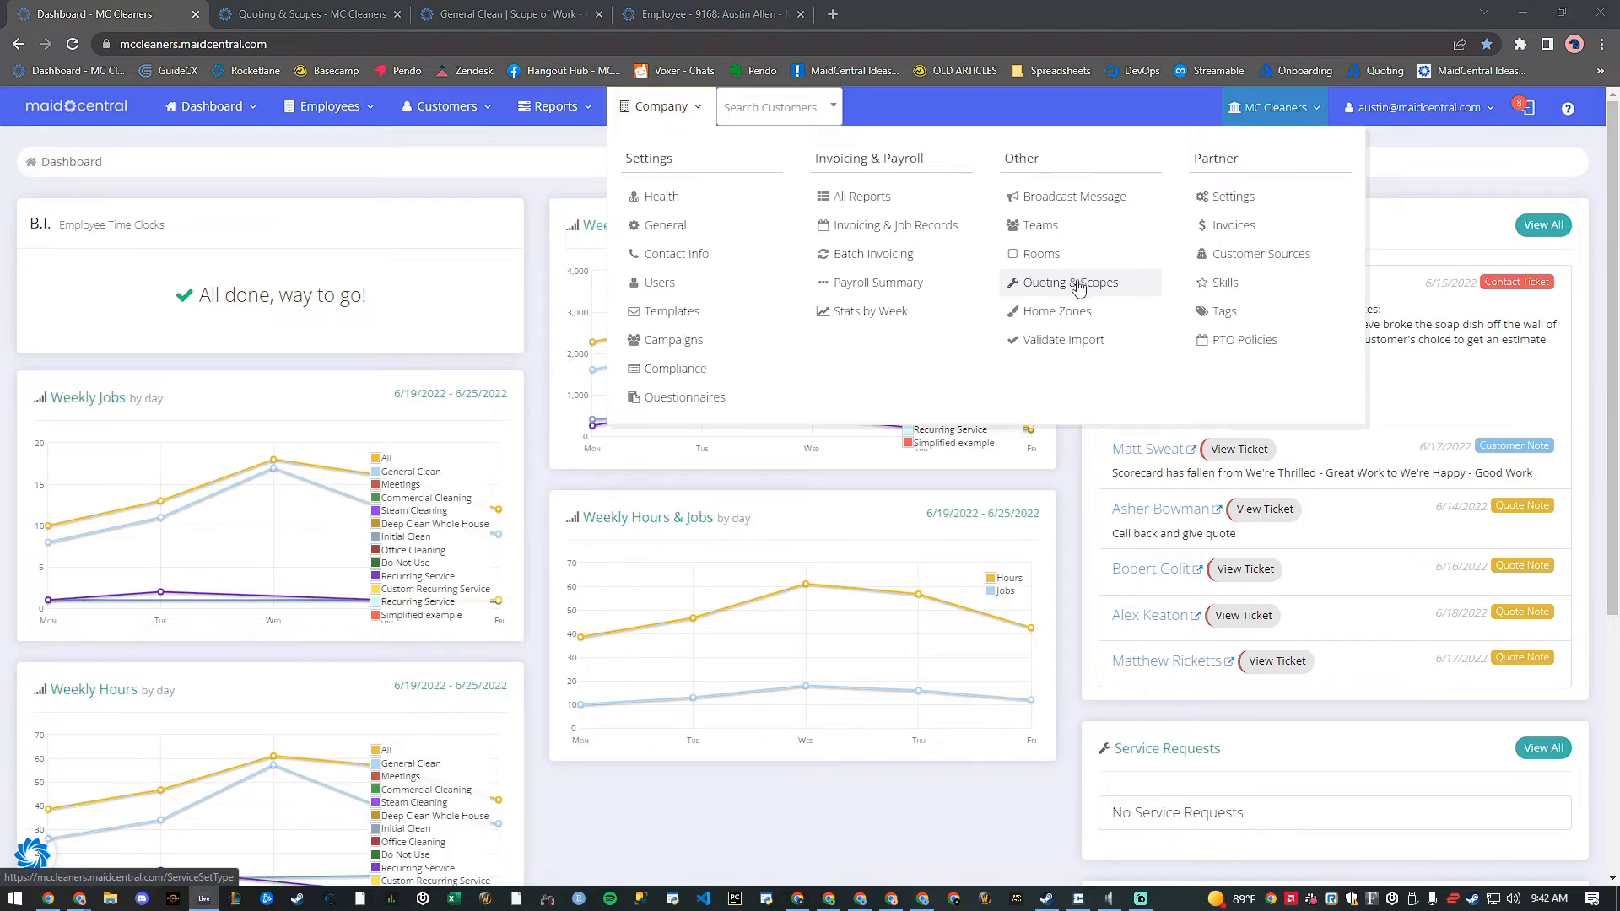
pyautogui.click(1070, 284)
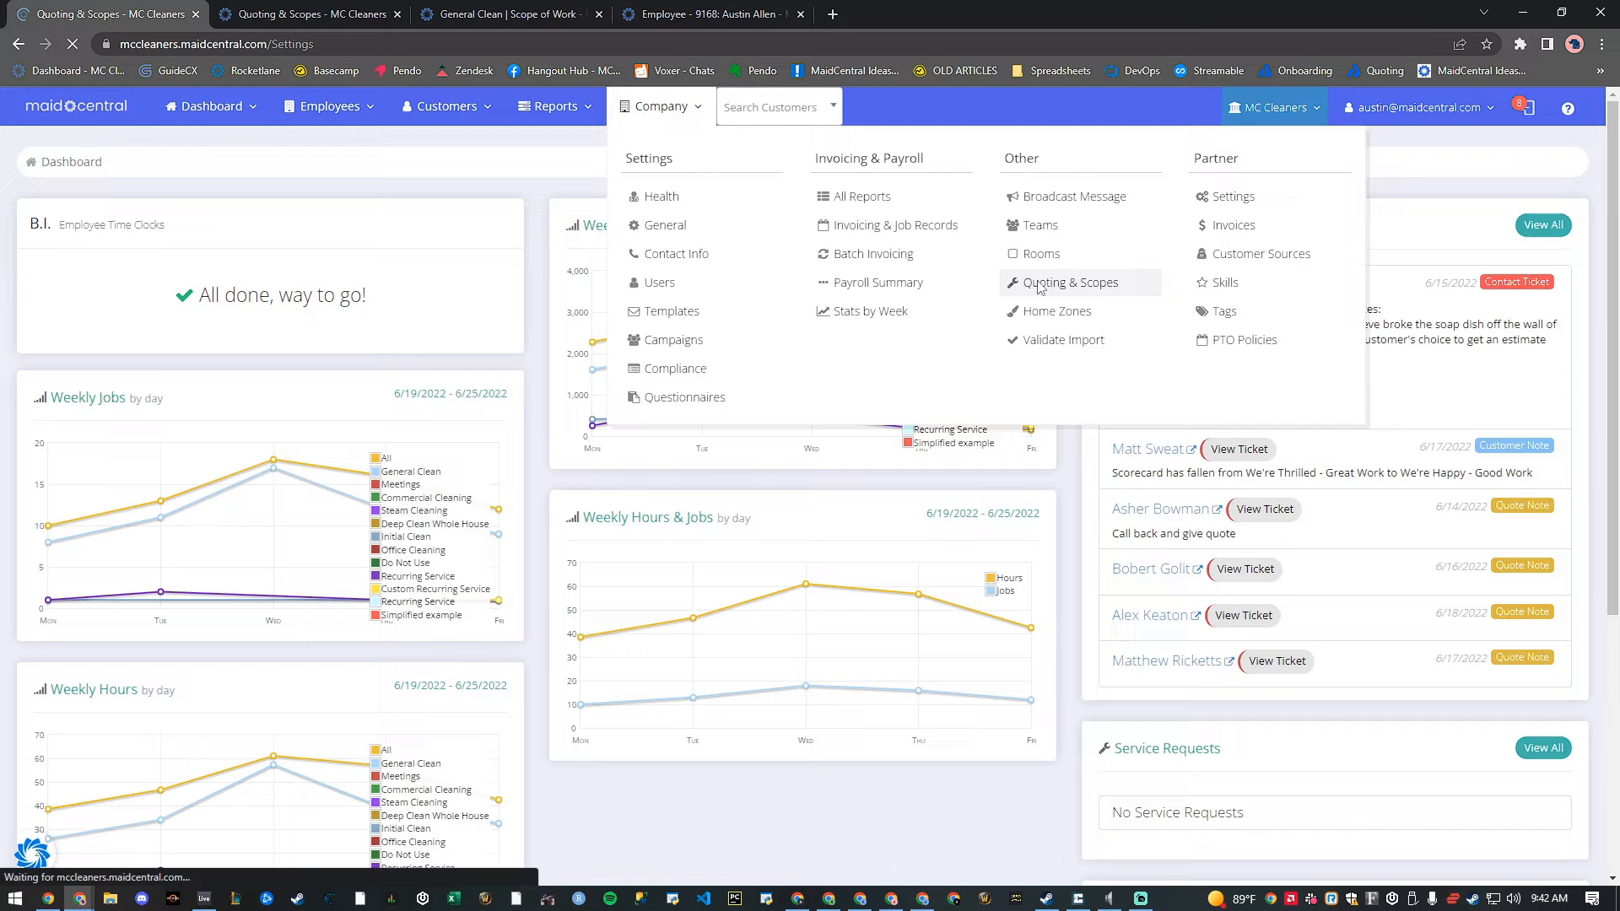
# Step: Open the General Clean scope from the Residential Cleaning group in Scopes of Work
pyautogui.click(1070, 284)
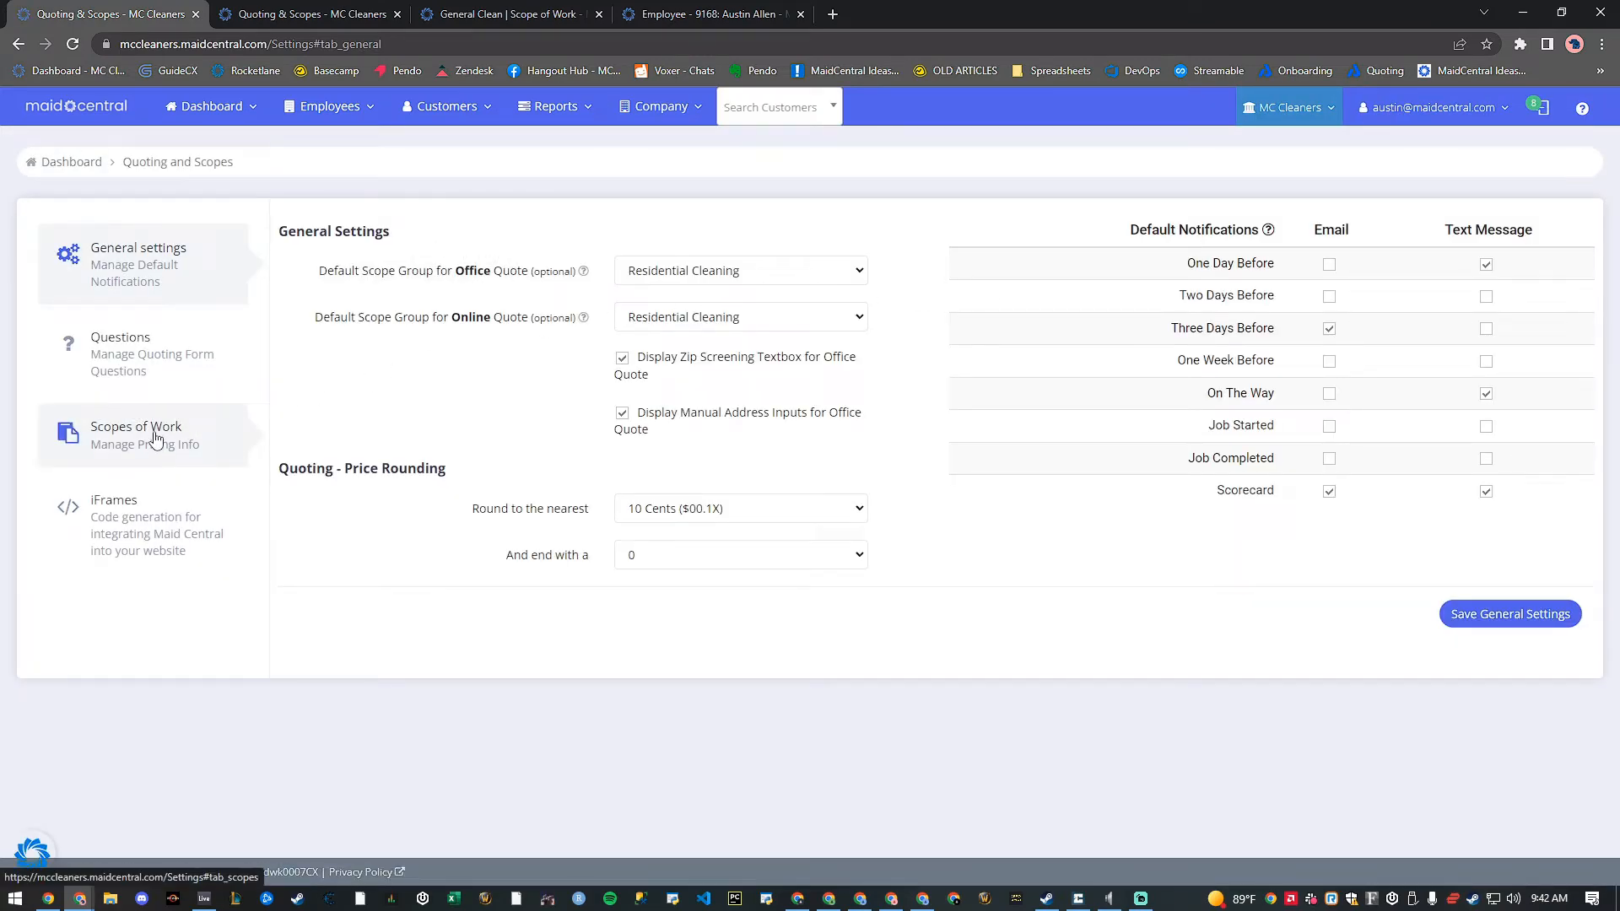
pyautogui.click(135, 435)
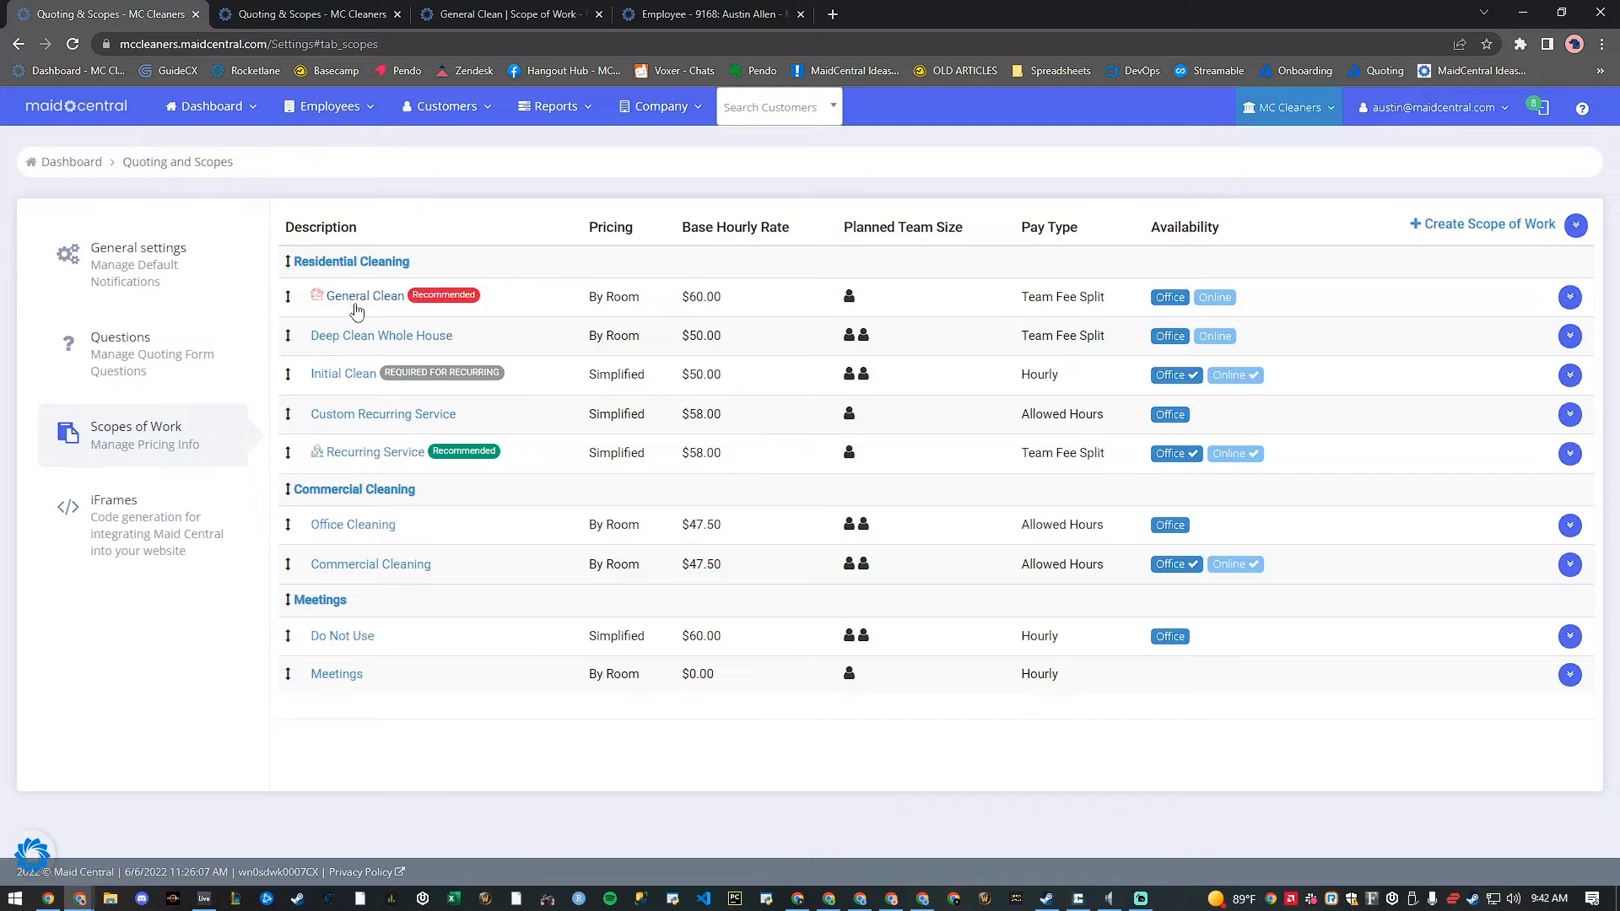
pyautogui.click(365, 296)
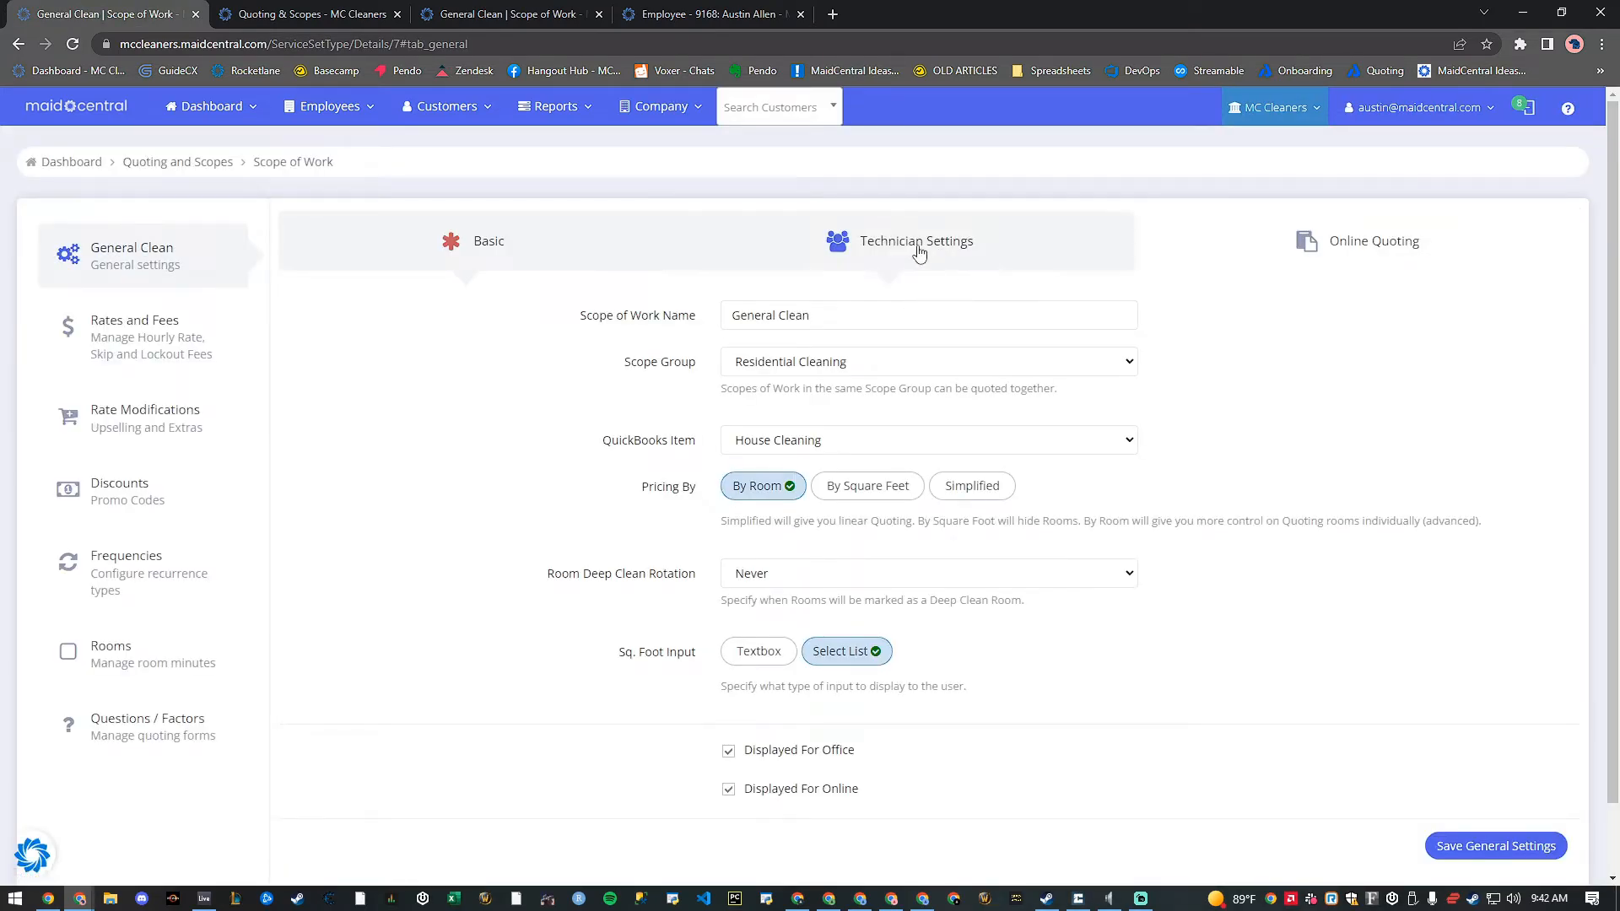
# Step: View General Clean's Technician Settings and keep the pay type as Team Fee Split
pyautogui.click(918, 241)
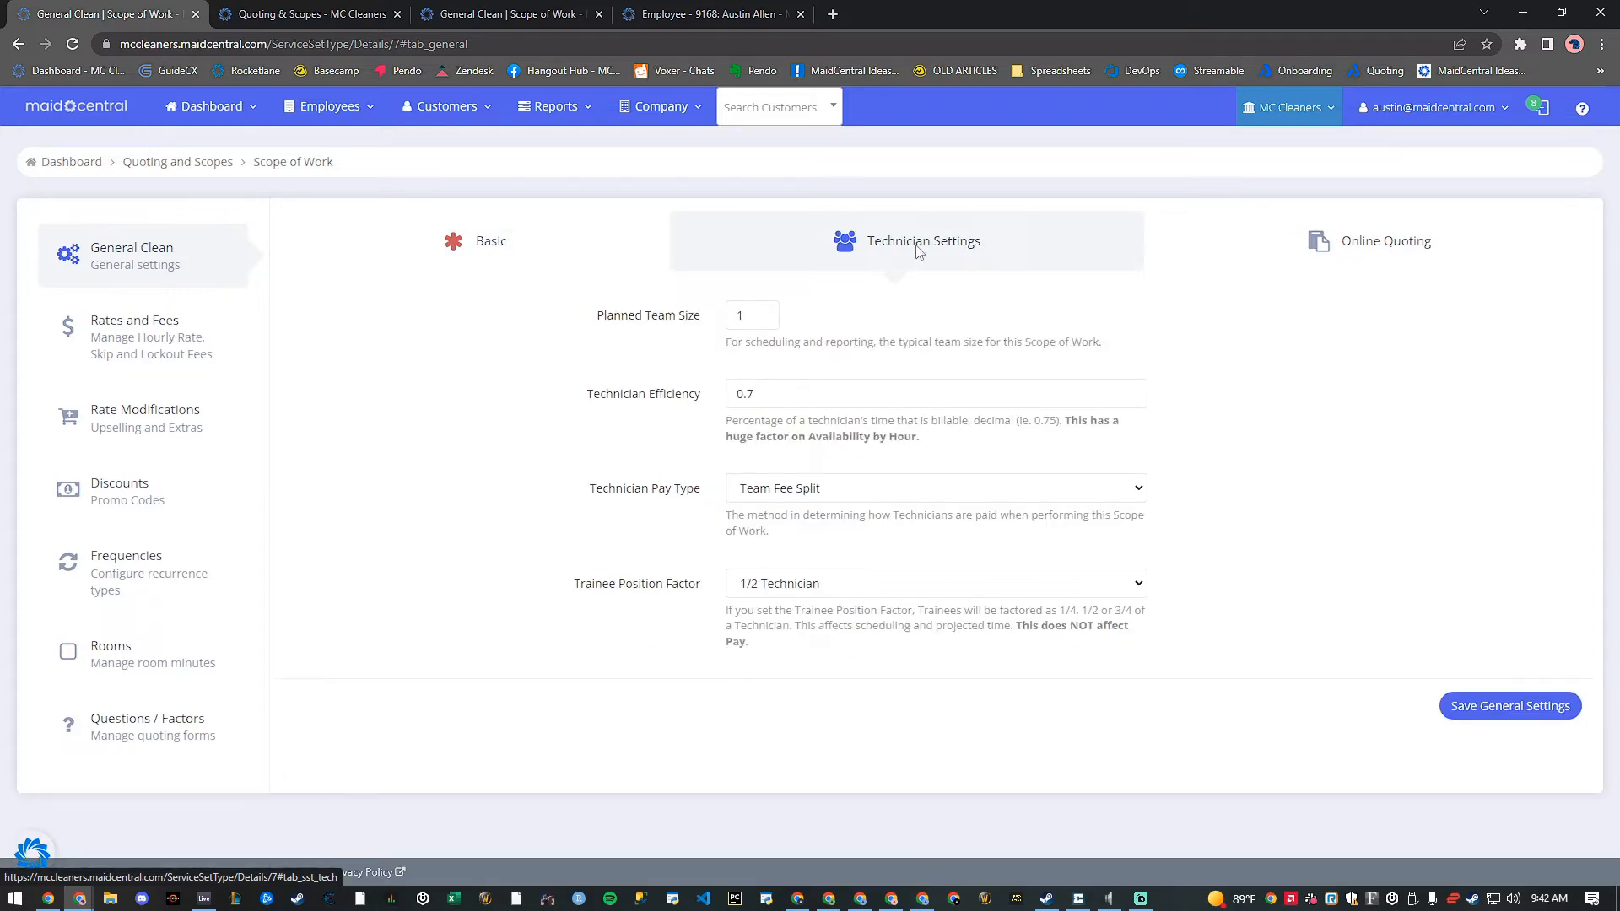
pyautogui.click(935, 488)
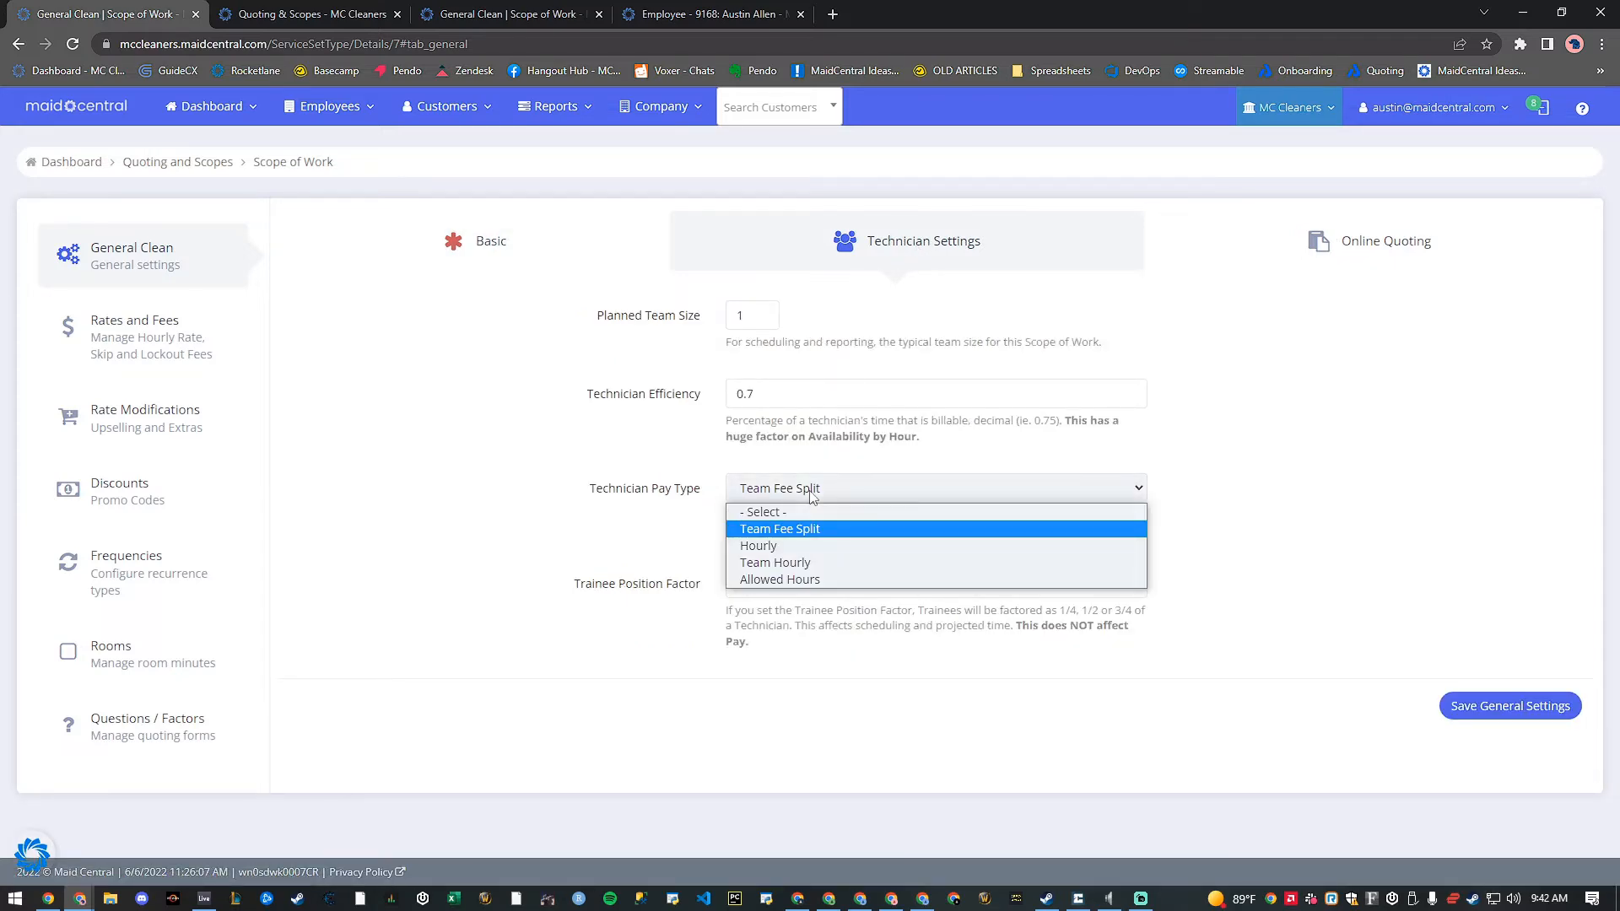
pyautogui.click(780, 528)
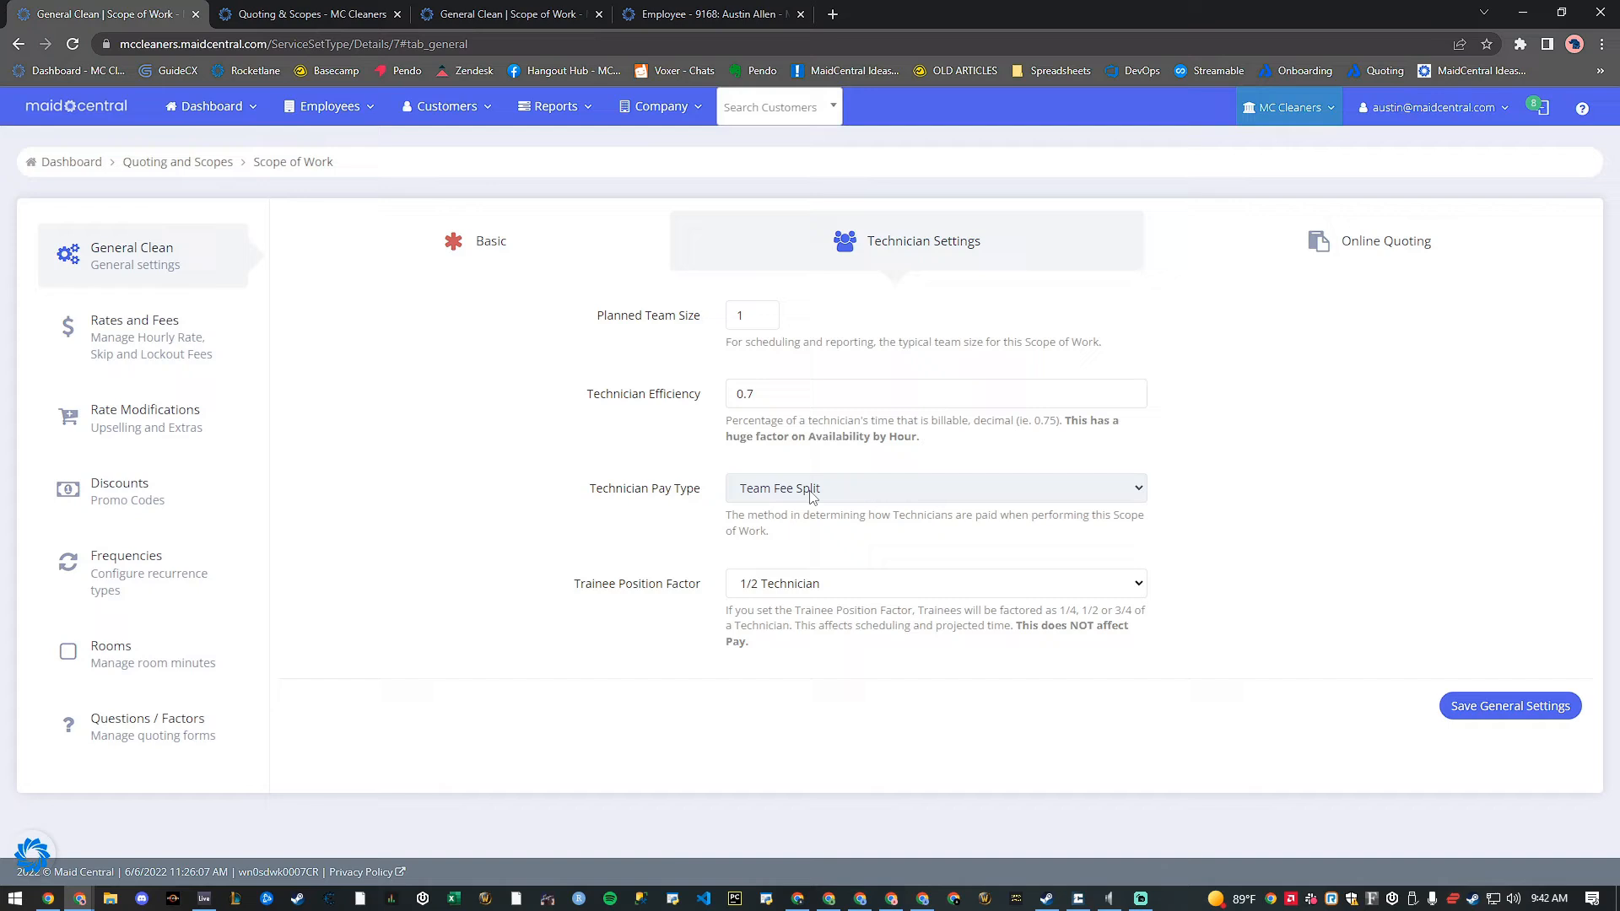
pyautogui.moveTo(659, 472)
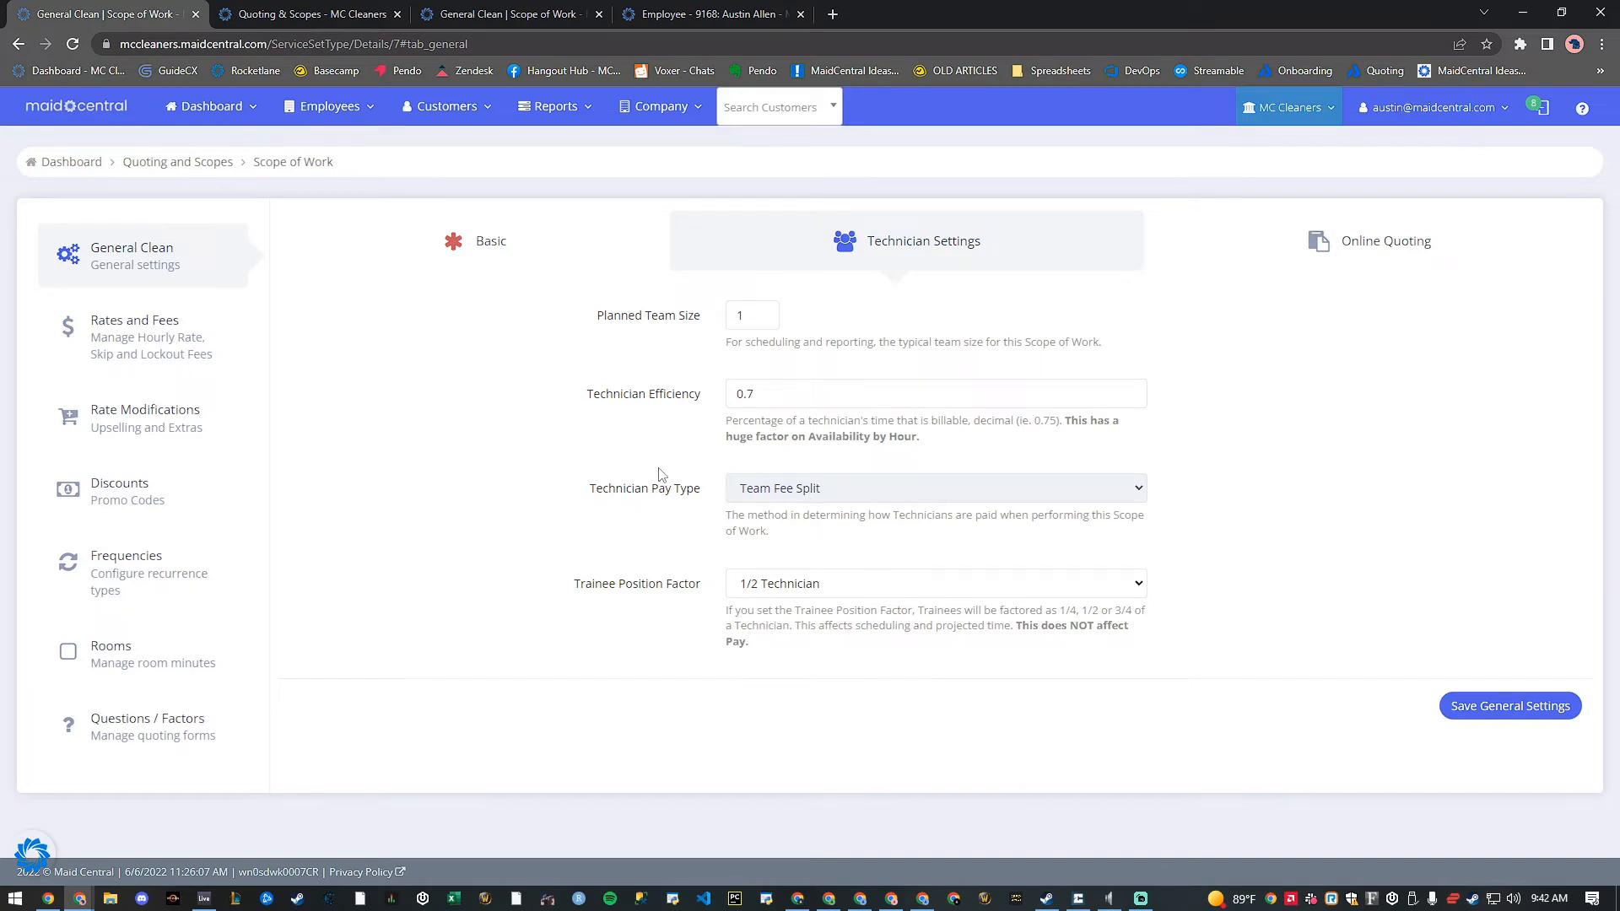
pyautogui.click(658, 106)
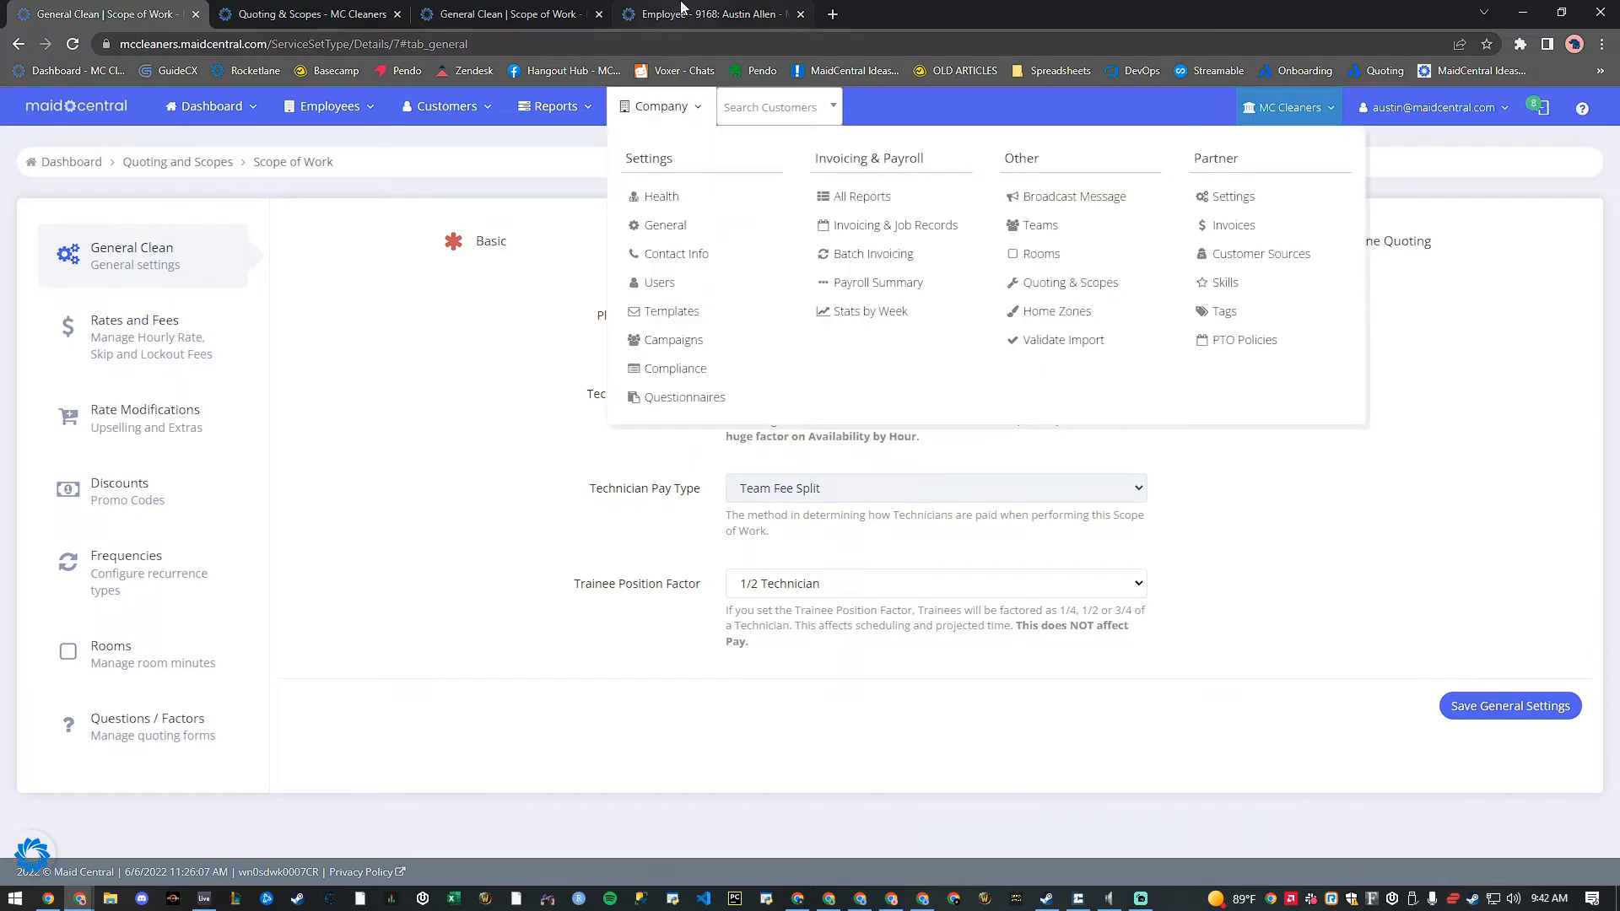
pyautogui.click(708, 13)
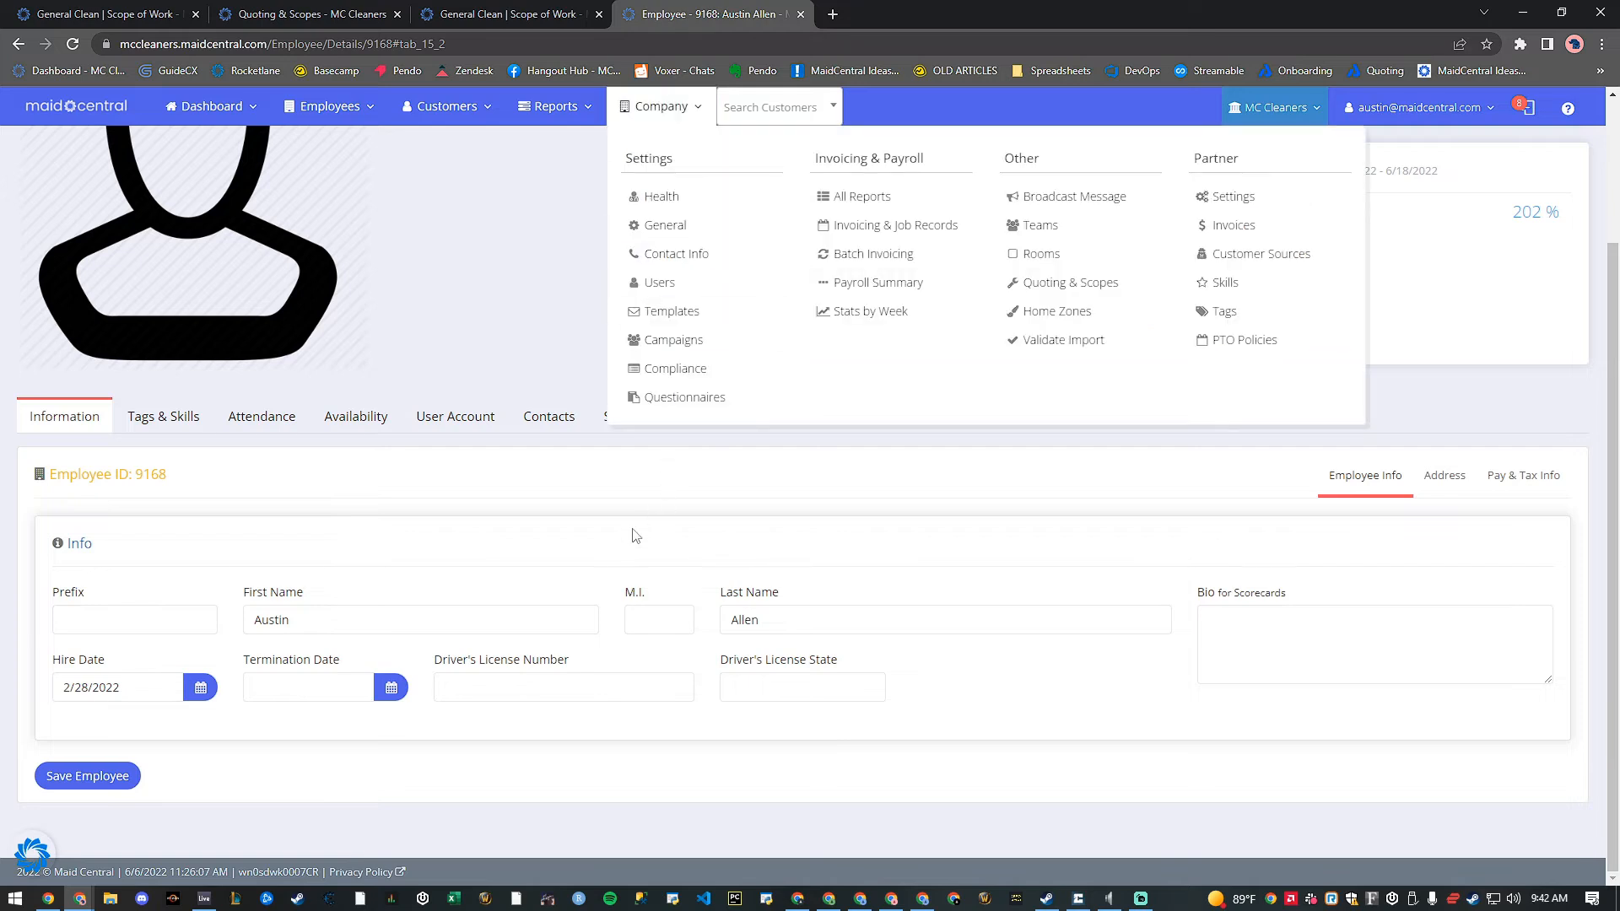
pyautogui.click(661, 105)
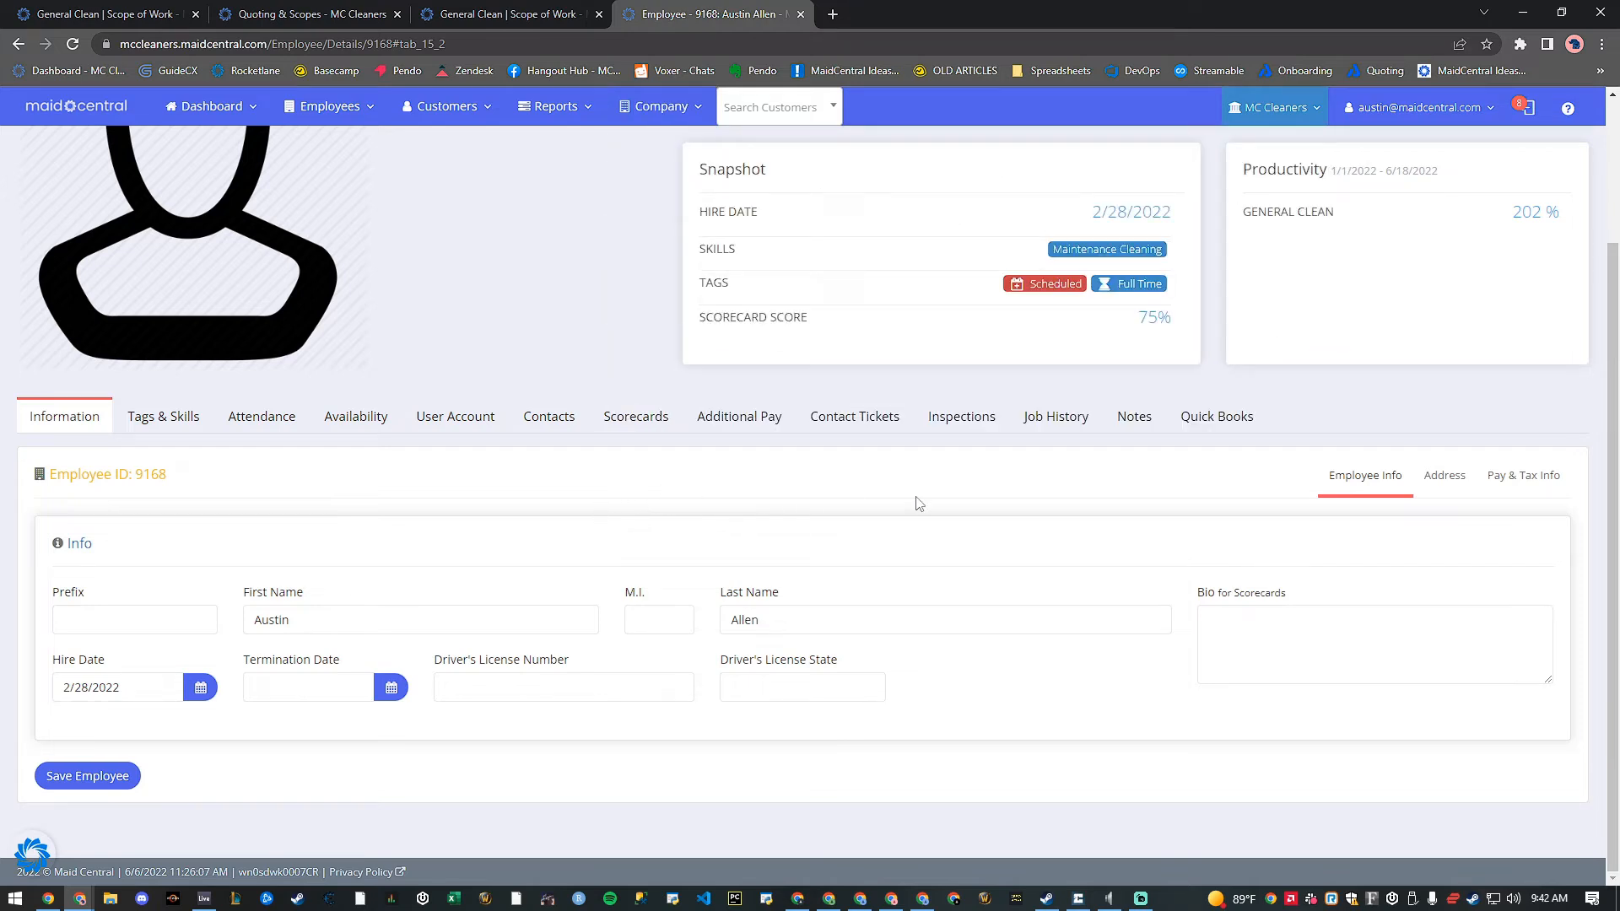
pyautogui.moveTo(925, 481)
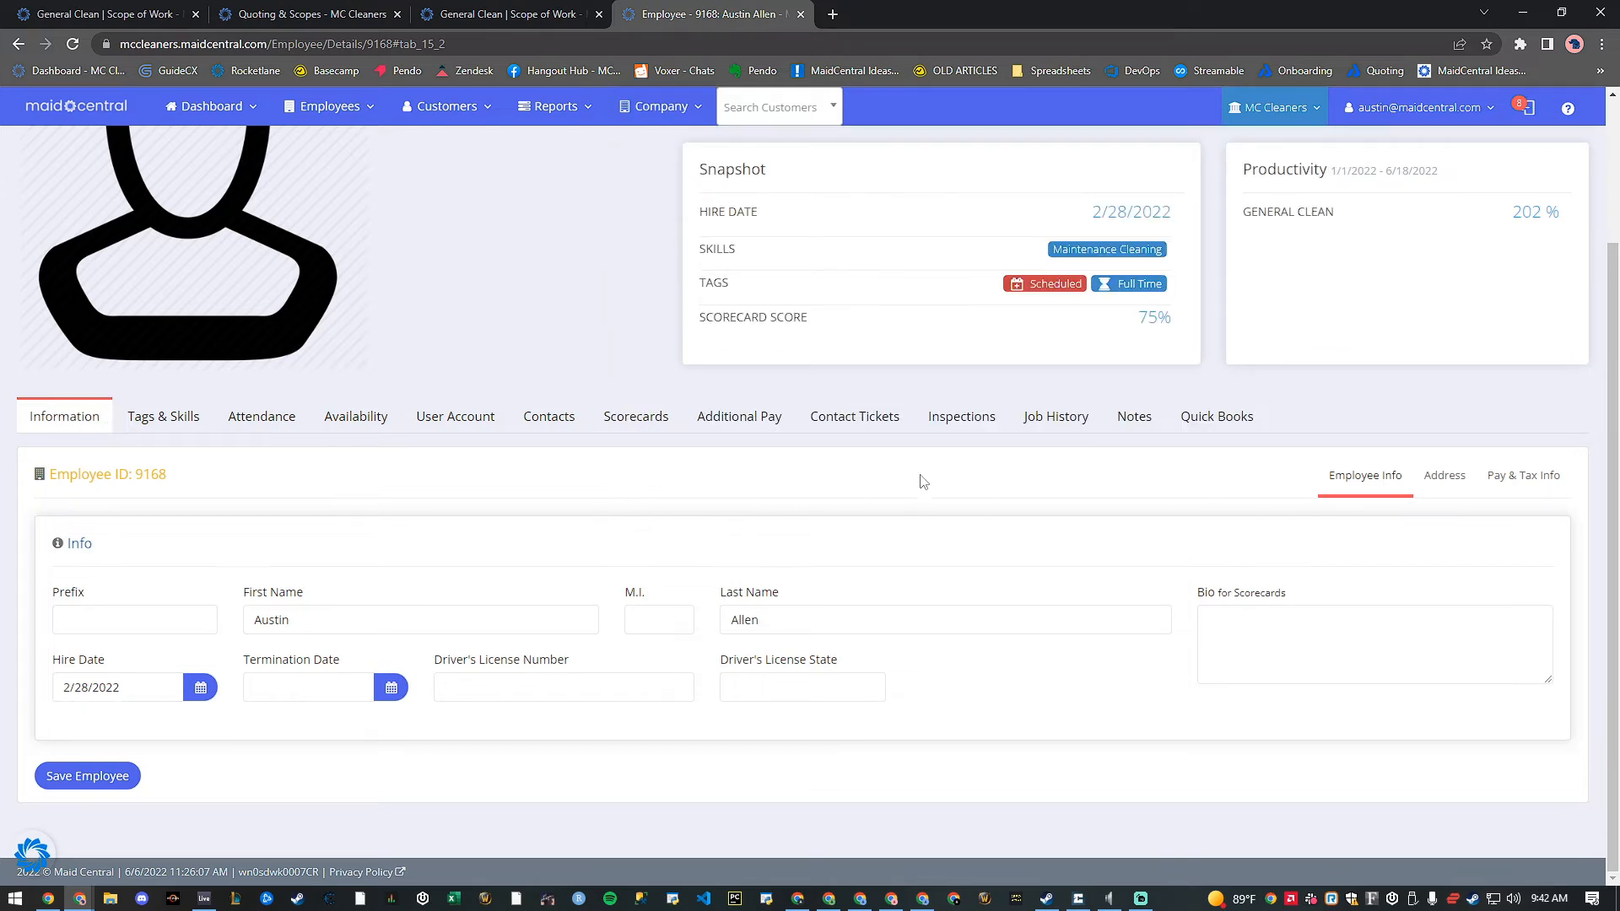
pyautogui.click(1522, 475)
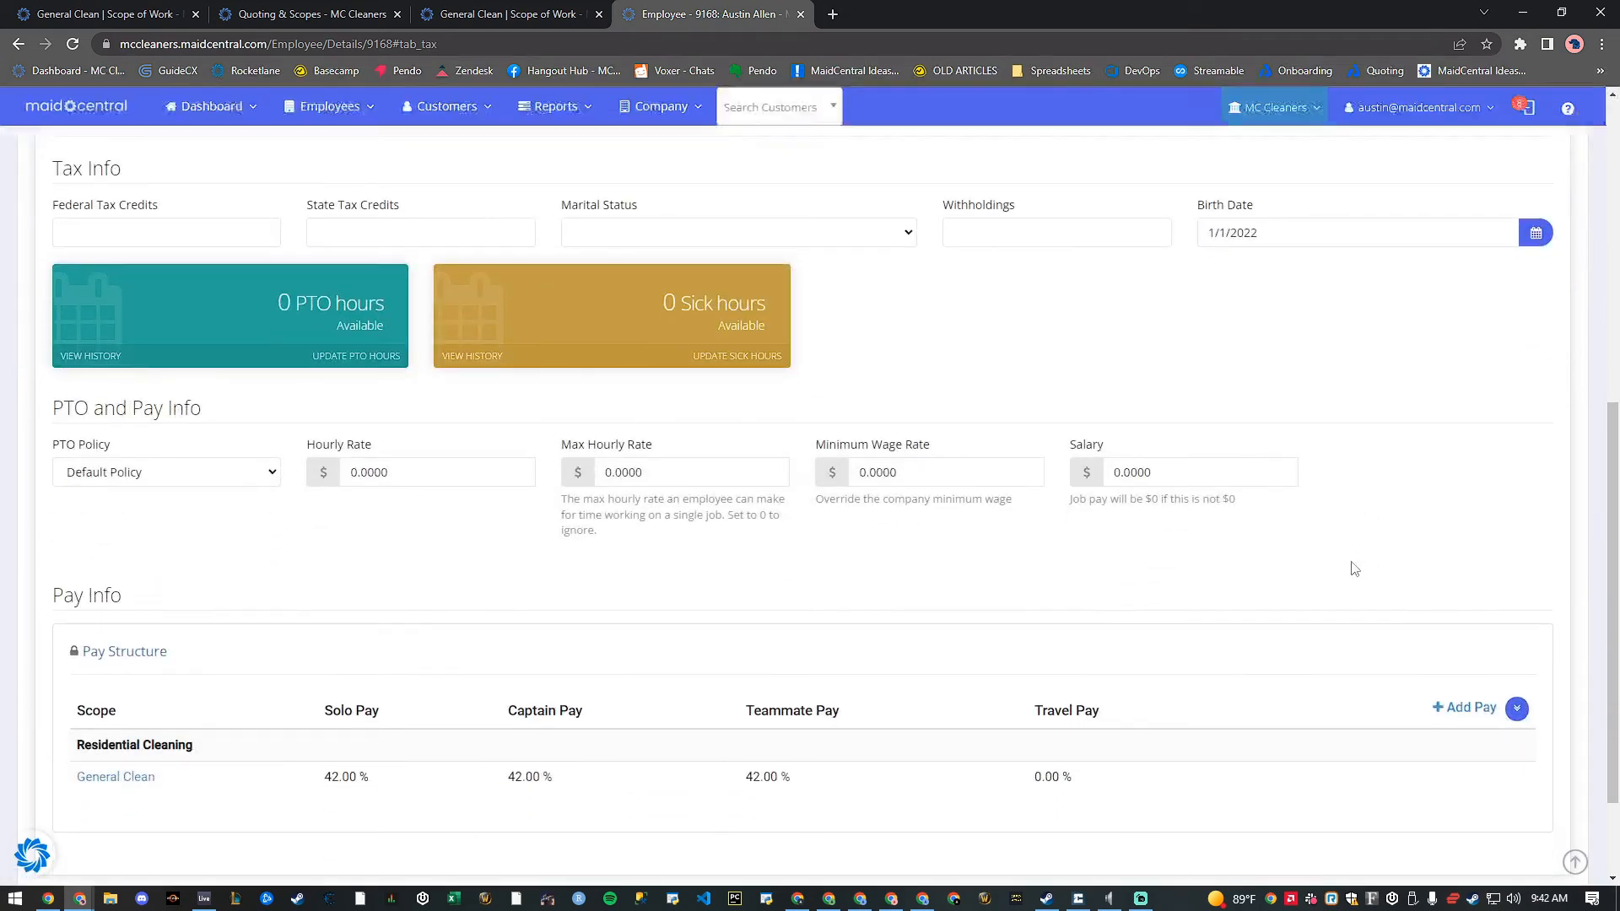
pyautogui.scroll(-3)
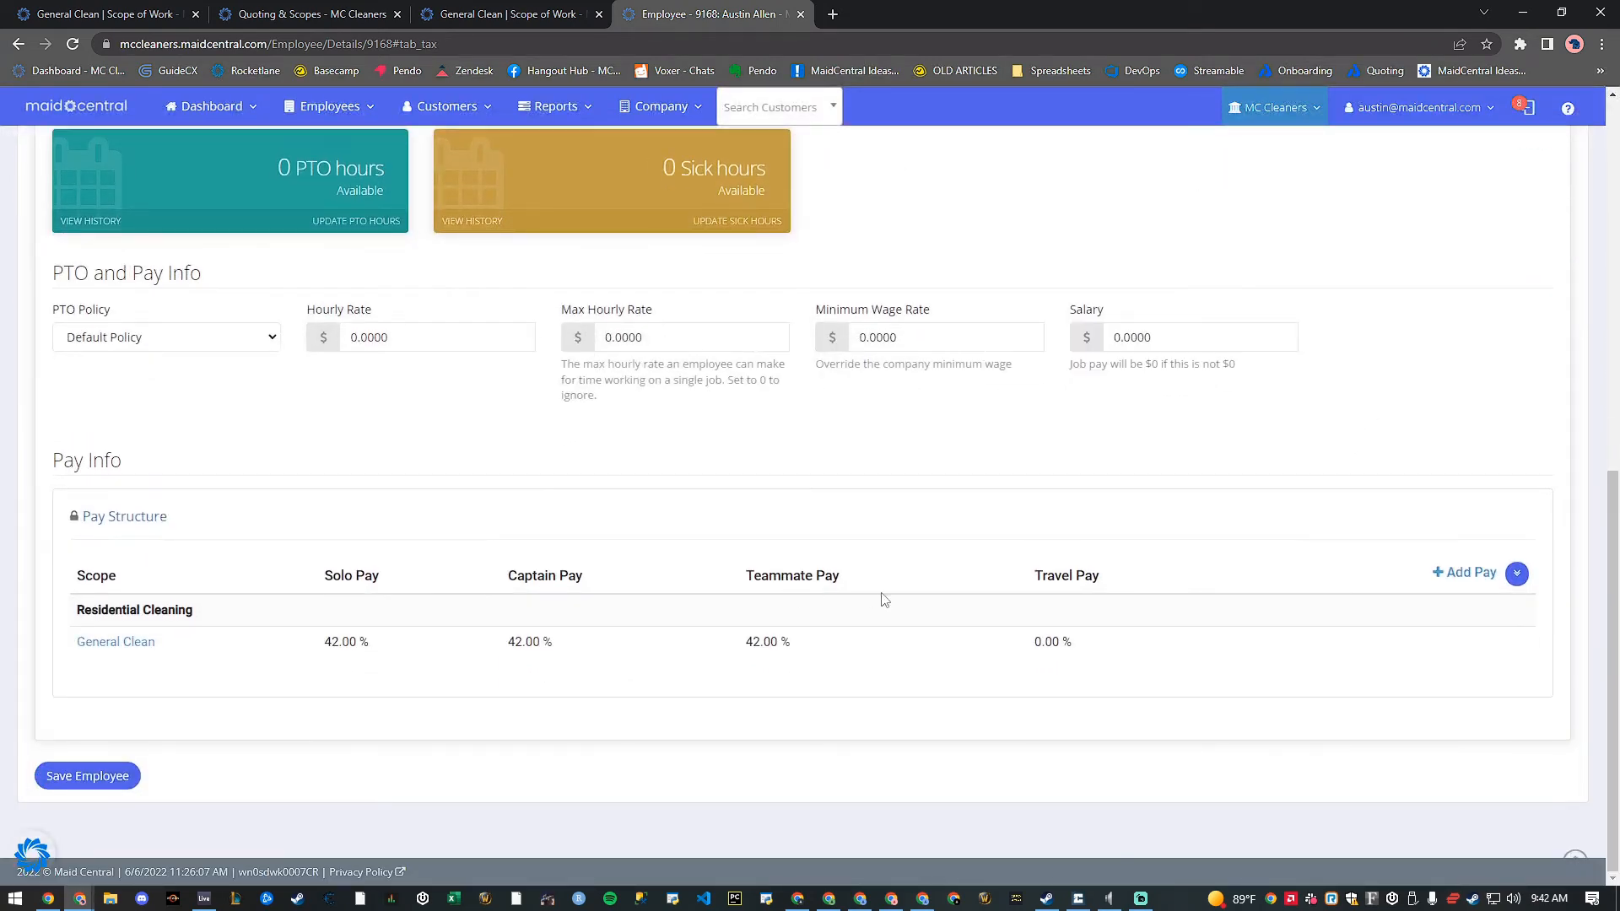
pyautogui.moveTo(1465, 577)
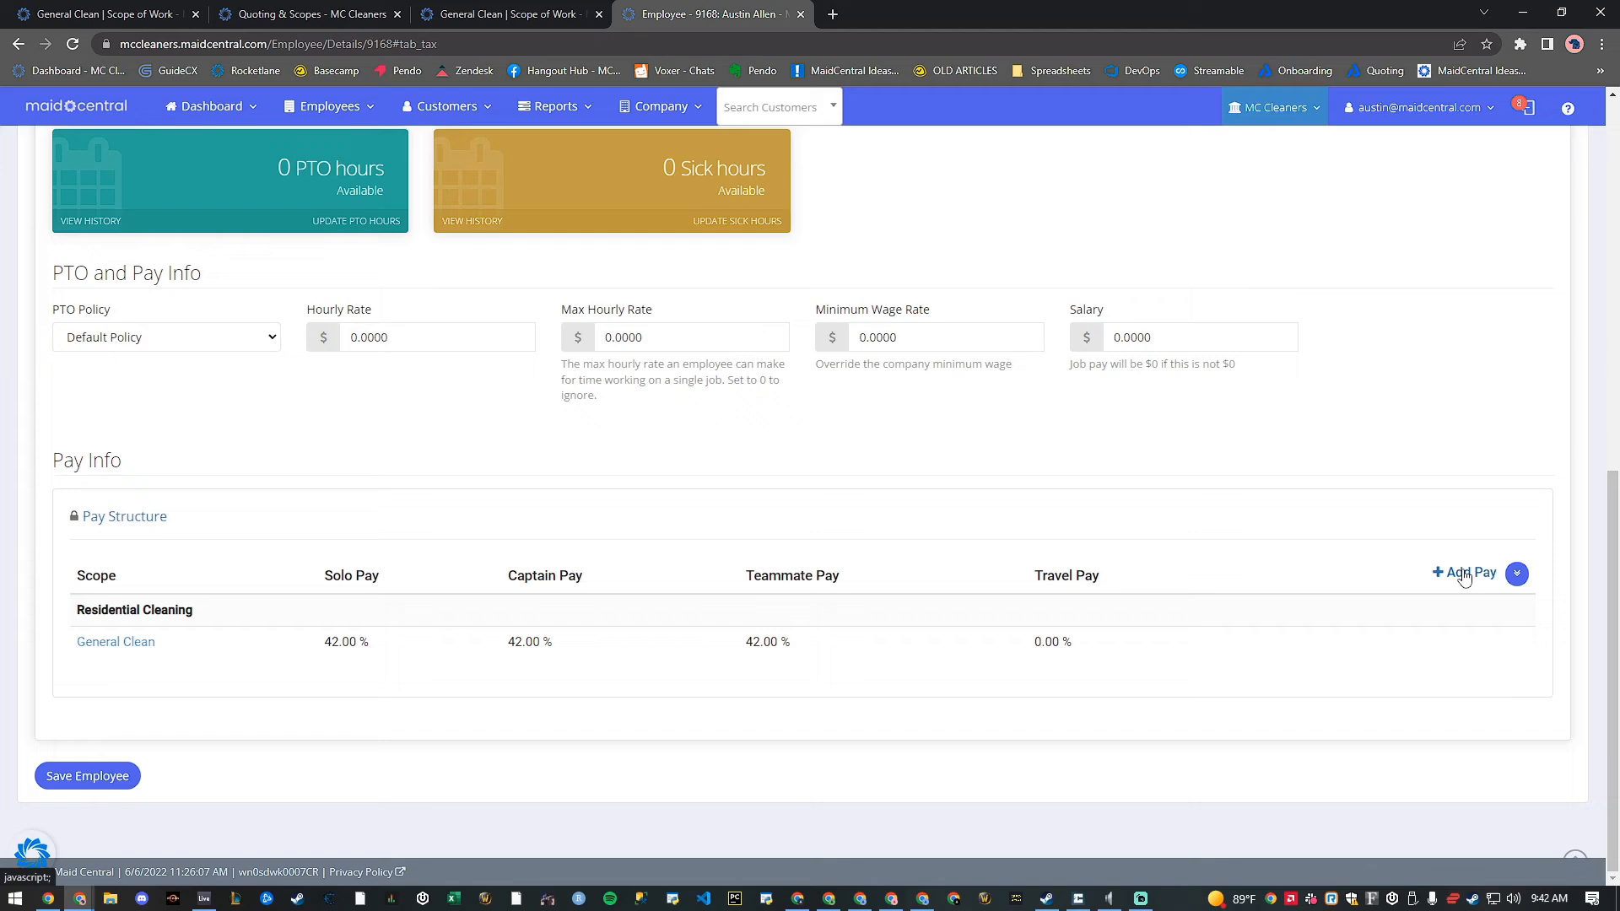
# Step: Start an Employee Pay entry and choose Residential Cleaning - Initial Clean as the service set type
pyautogui.click(1465, 574)
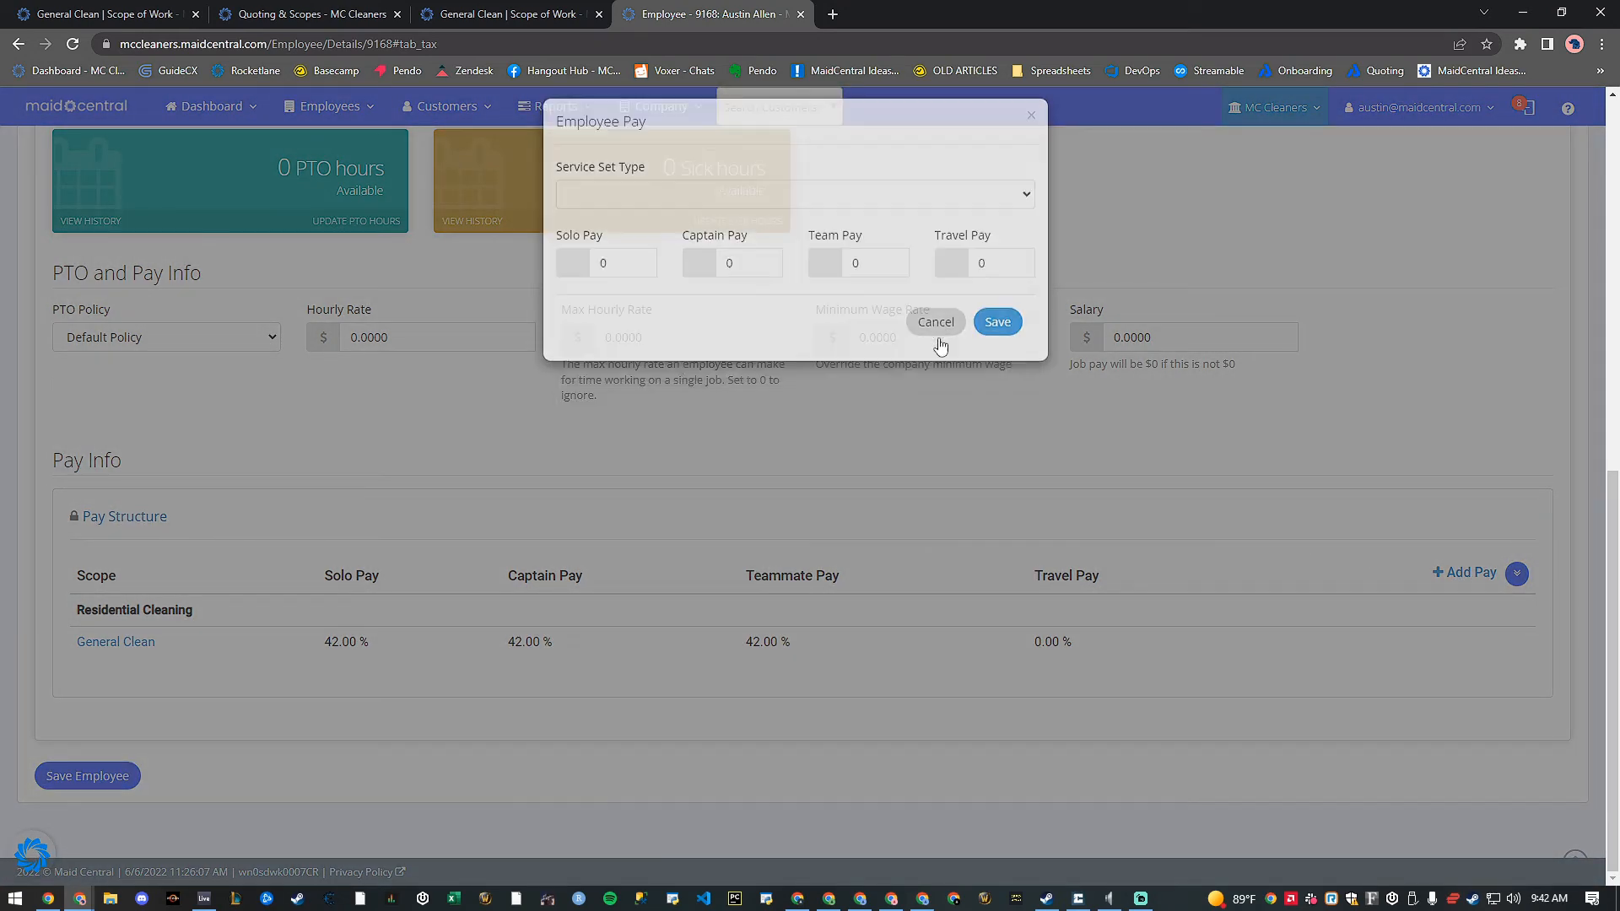
pyautogui.click(935, 320)
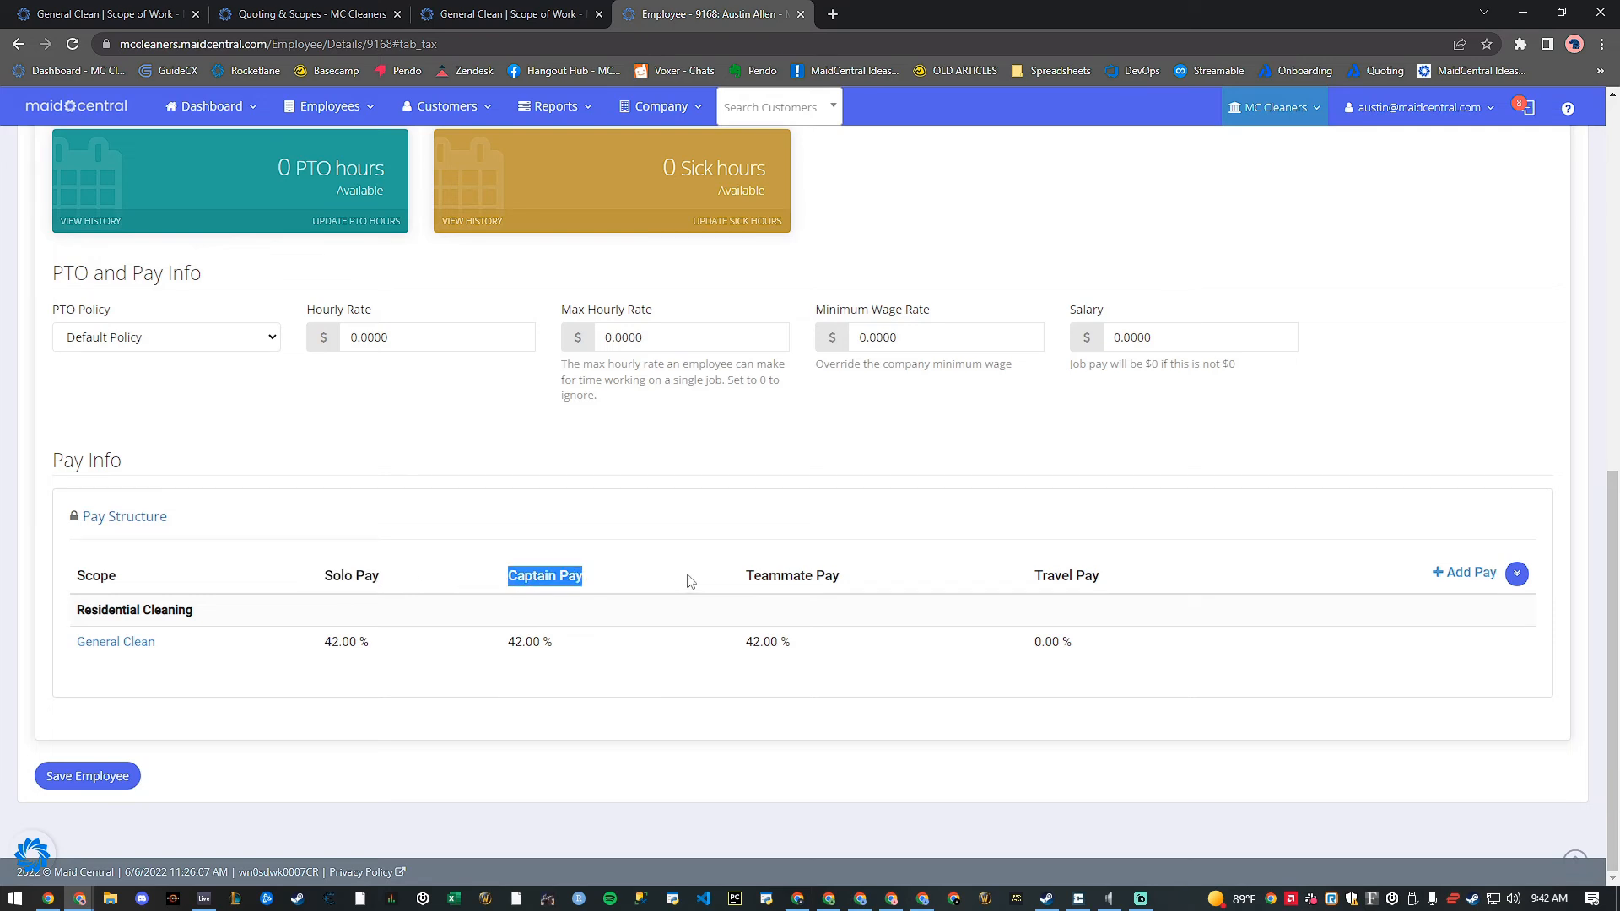
pyautogui.doubleClick(793, 575)
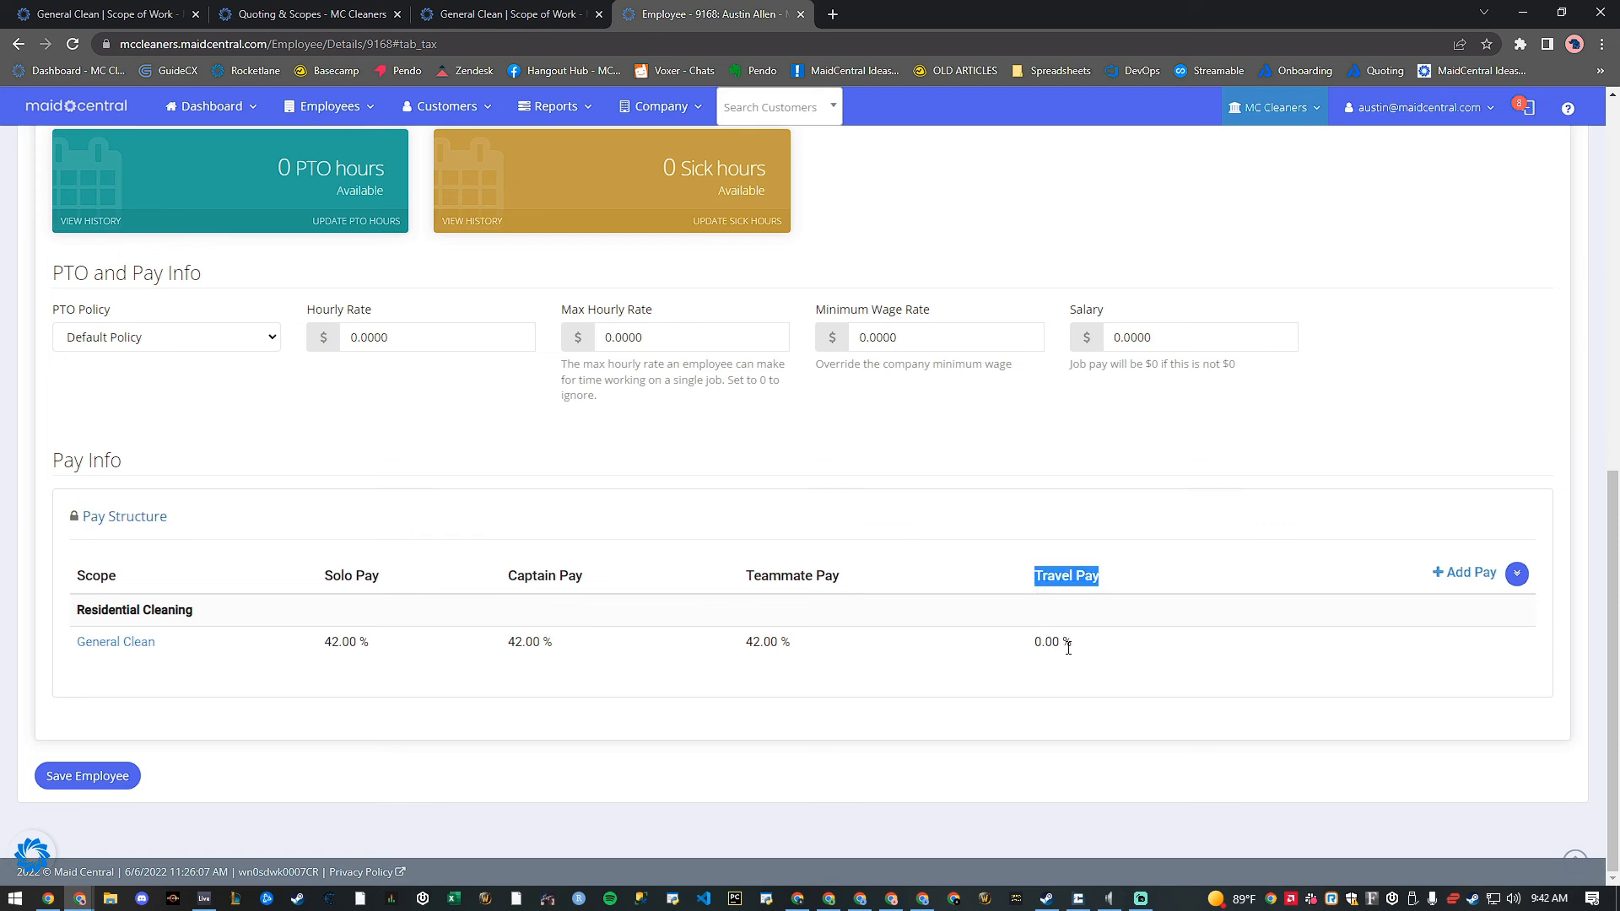
pyautogui.doubleClick(1049, 641)
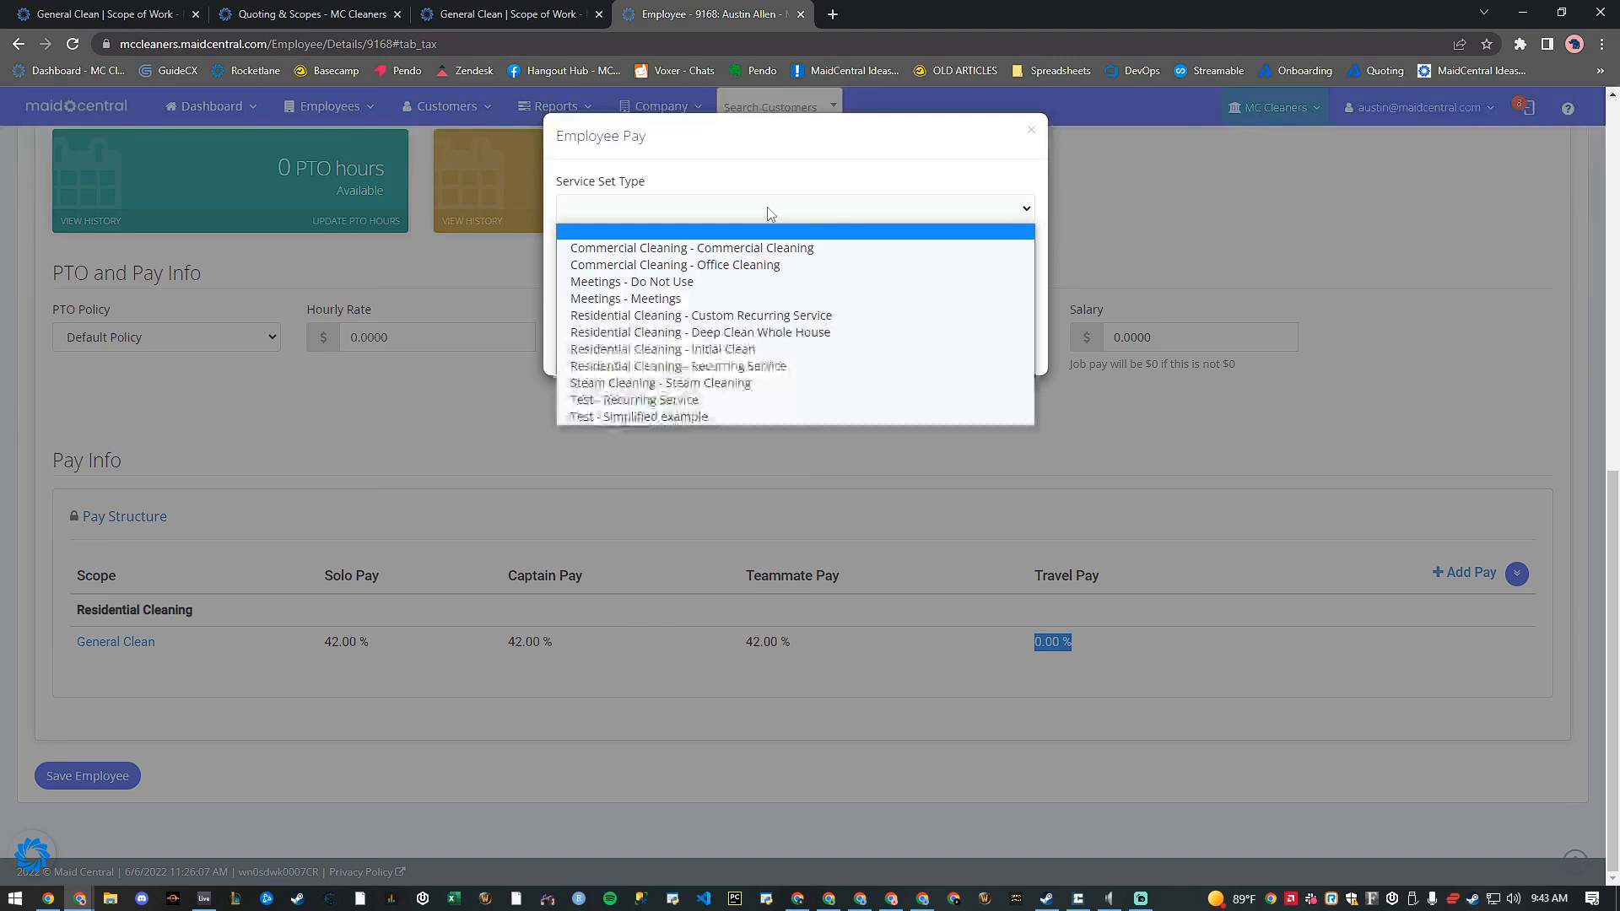
pyautogui.click(661, 348)
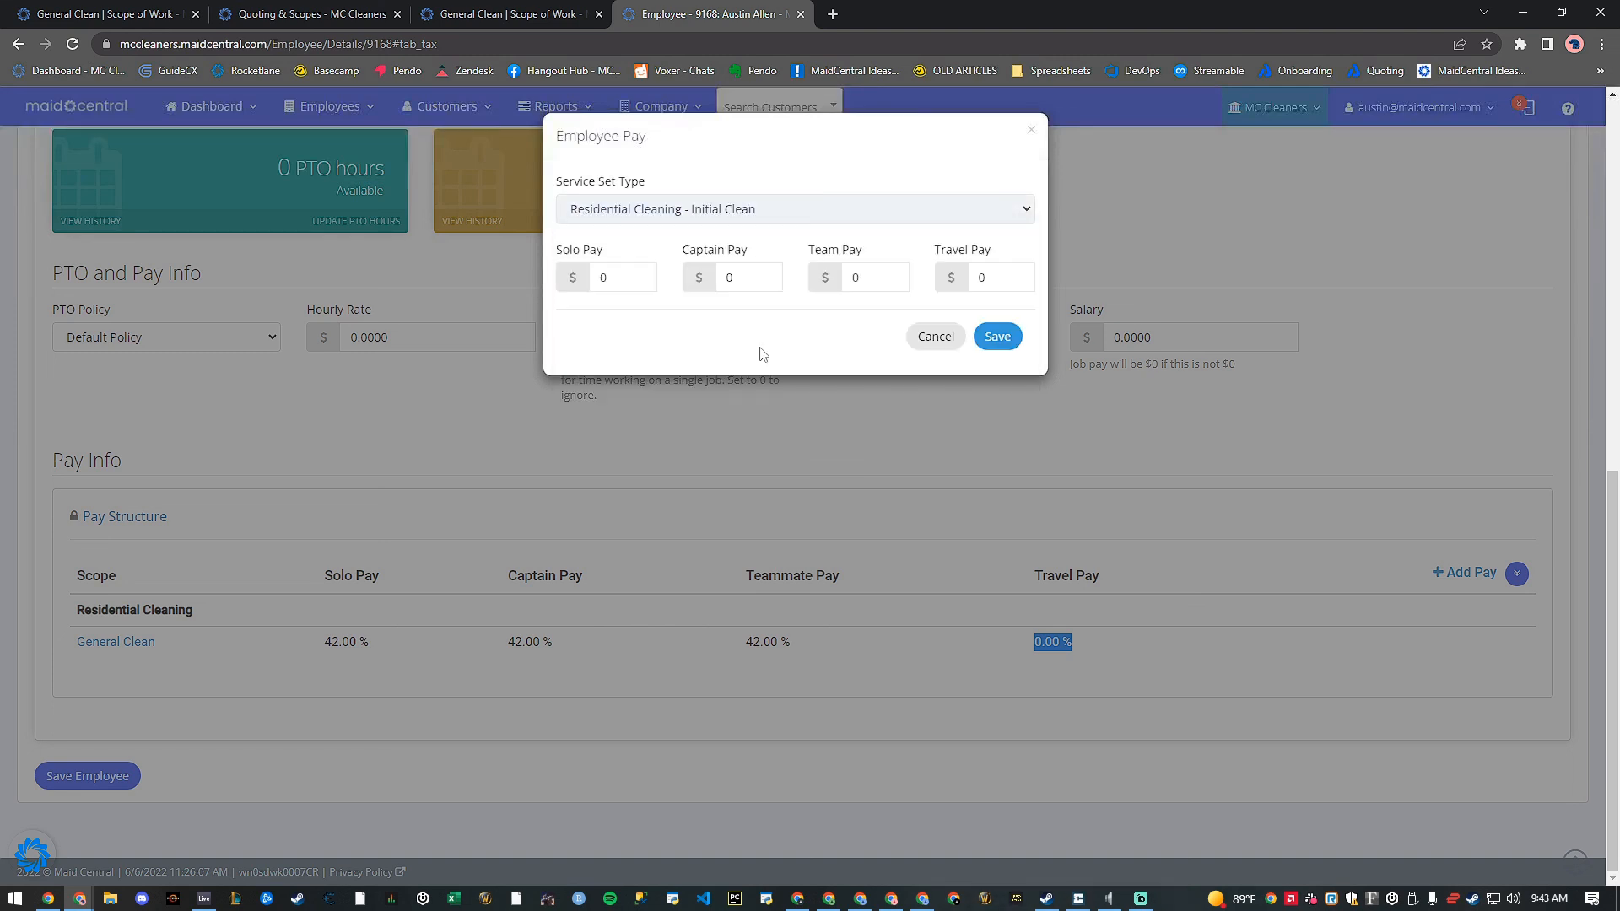